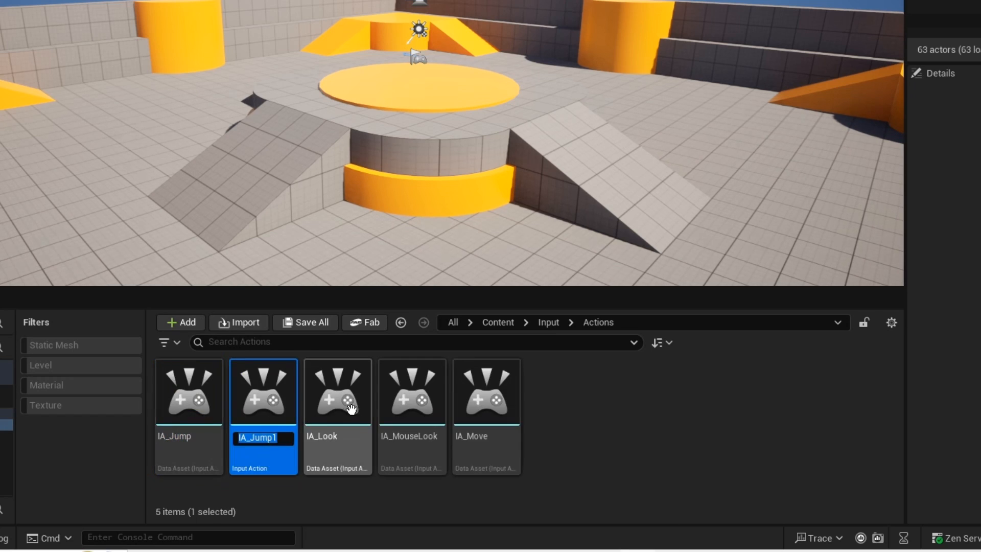
Rename the duplicated IA_Jump1 asset to IA_Distraction
text(IA_Distrac)
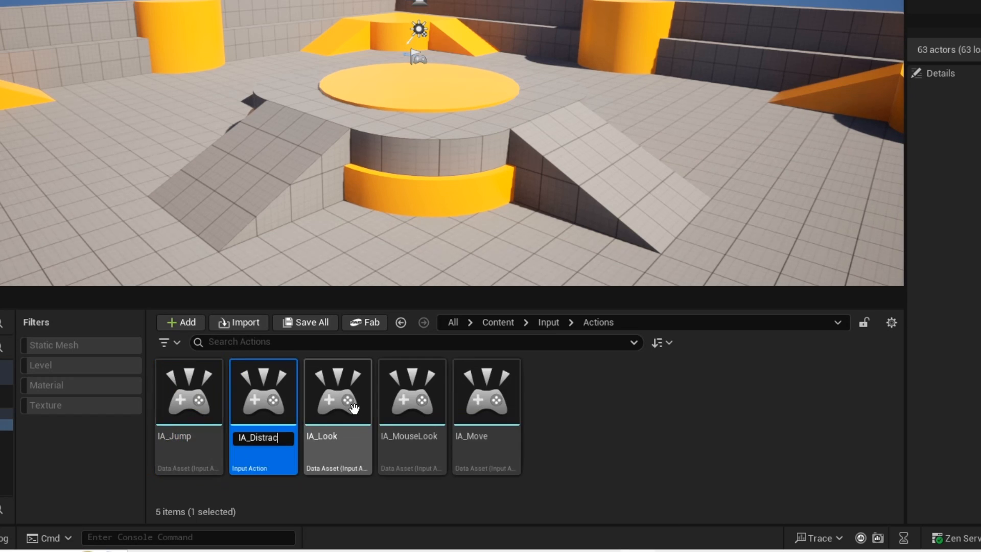
key(Enter)
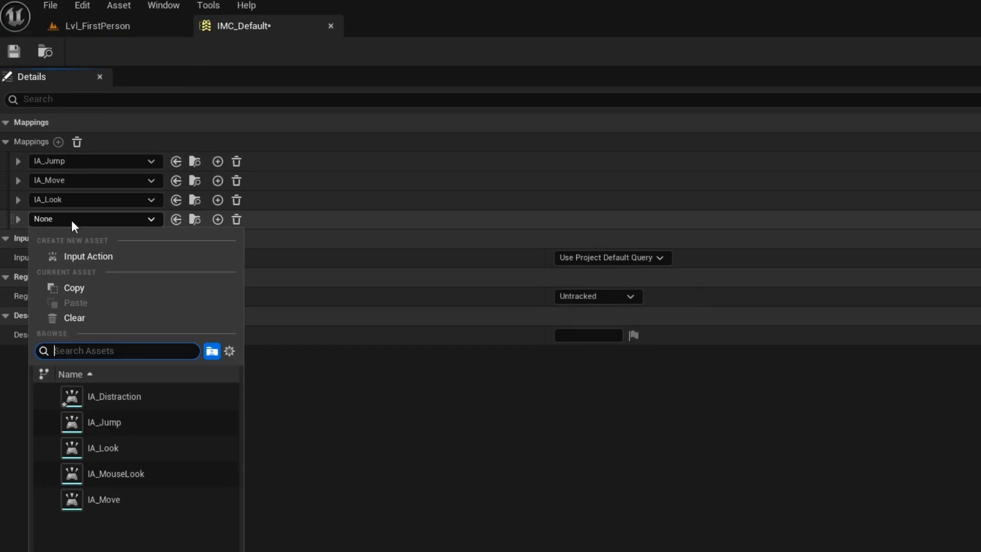
Assign IA_Distraction to the new mapping in IMC_Default
click(114, 396)
text(sp)
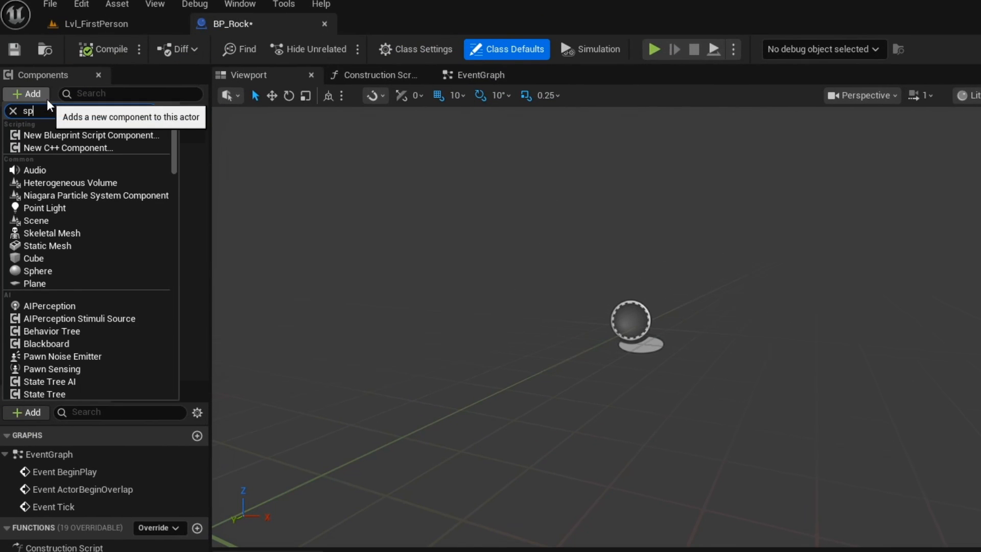
Add a Sphere component to BP_Rock with Simulate Physics and Simulation Generates Hit Events enabled
click(36, 271)
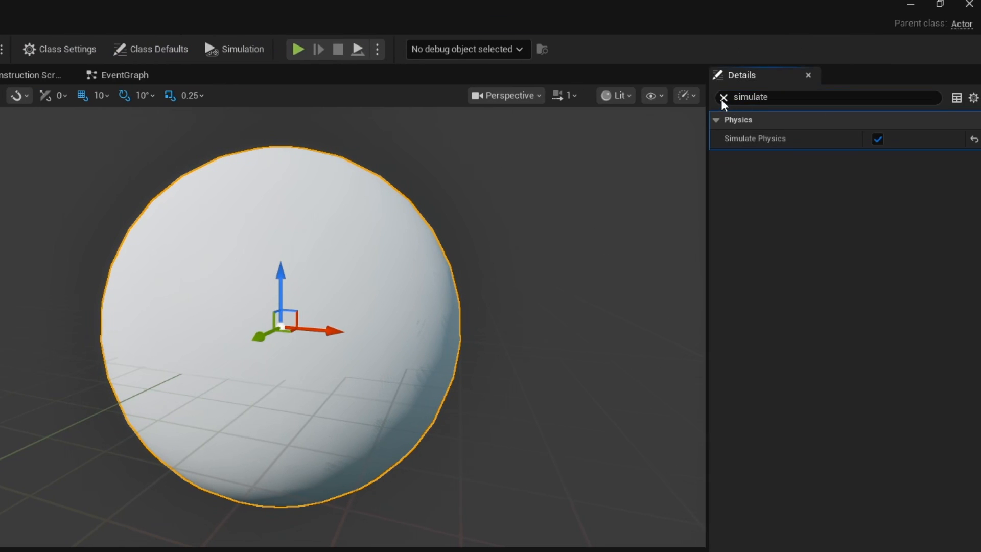
text(generate)
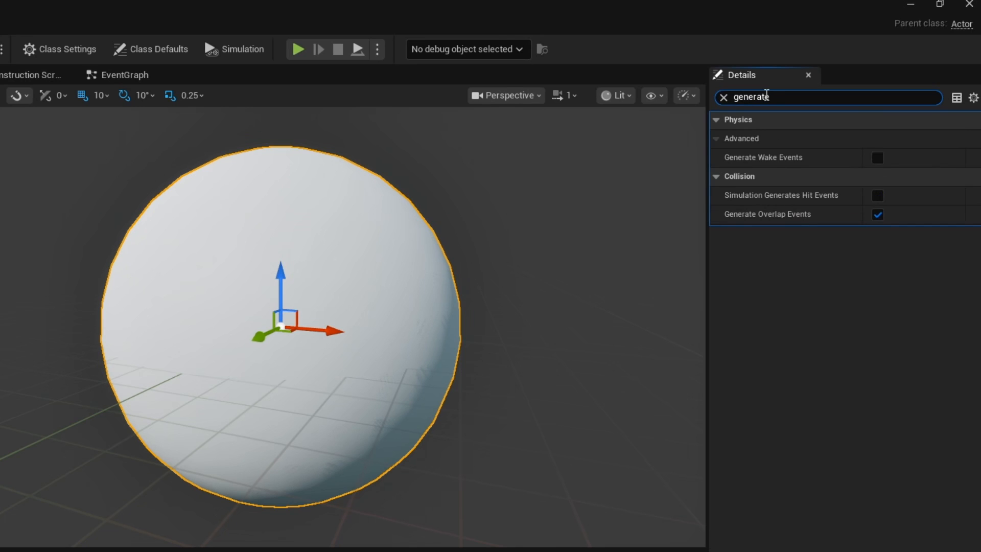
click(877, 195)
text(event hi)
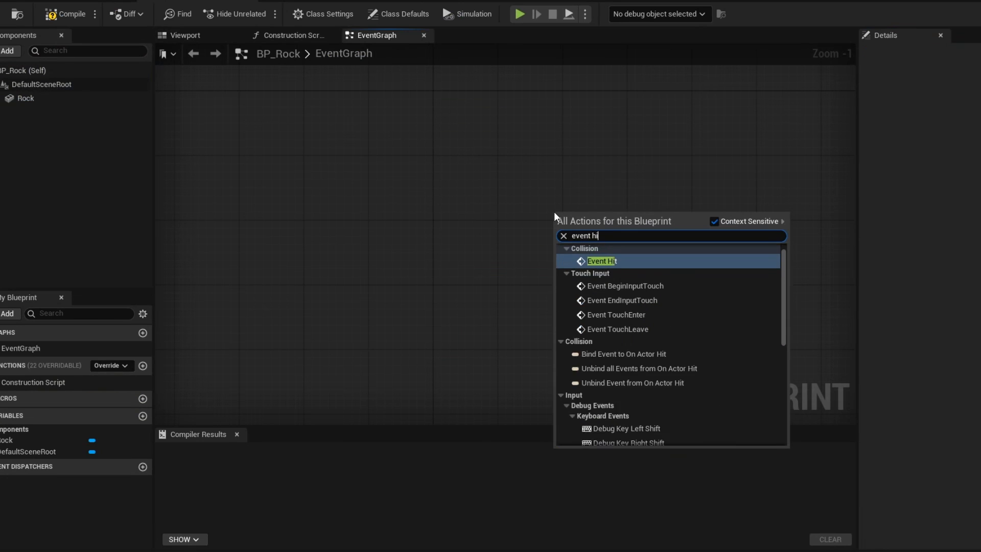
On Event Hit, branch when the Other actor is not the player character
click(601, 262)
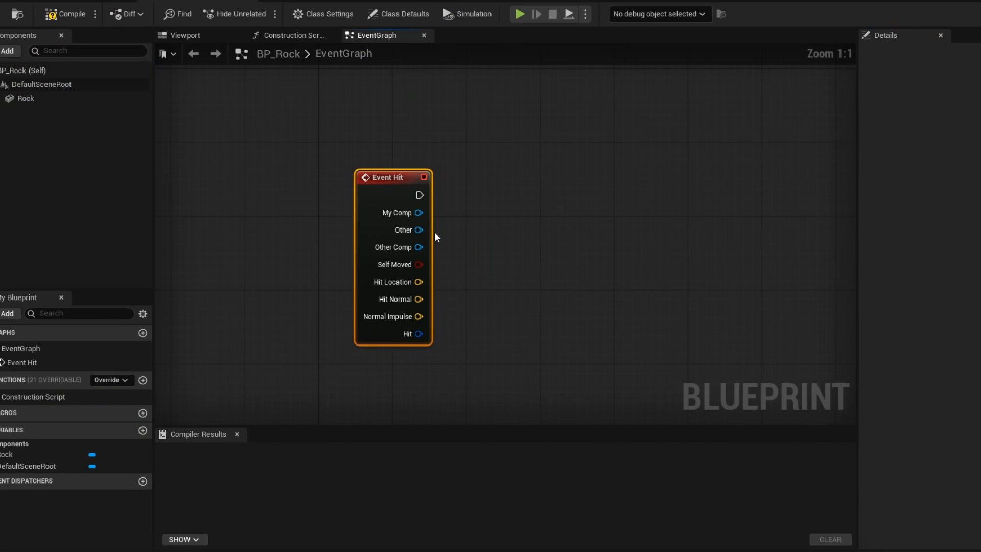
drag(419, 230, 494, 244)
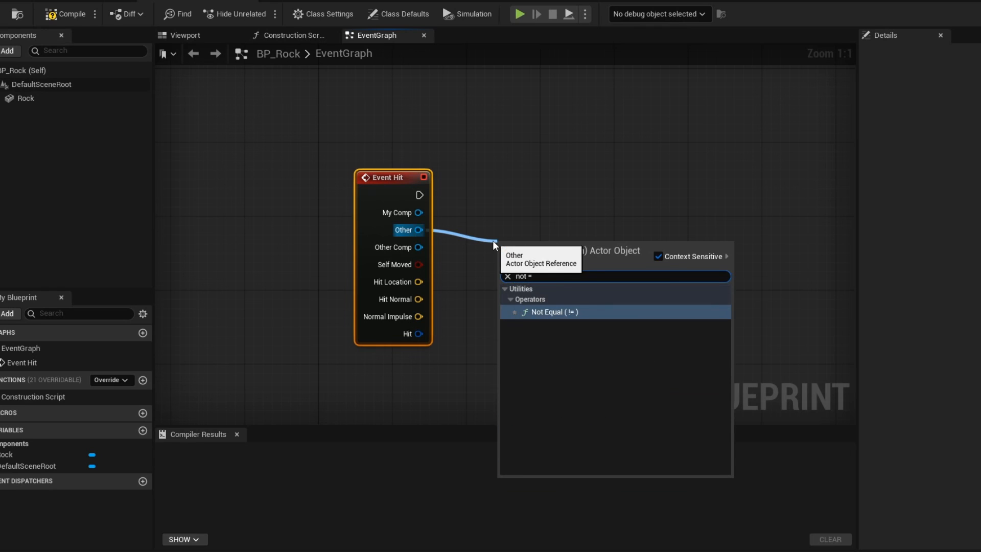
click(549, 312)
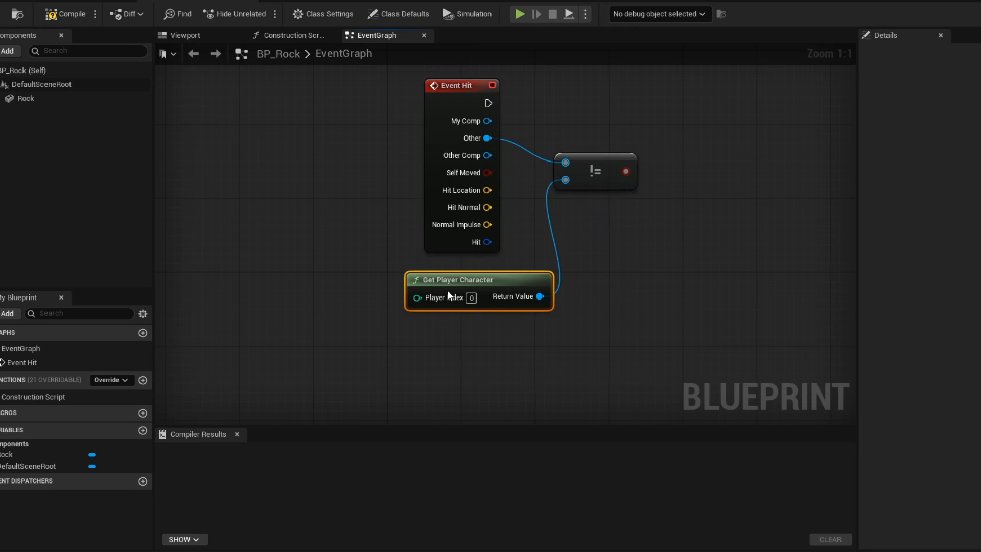
drag(489, 102, 589, 206)
text(do once)
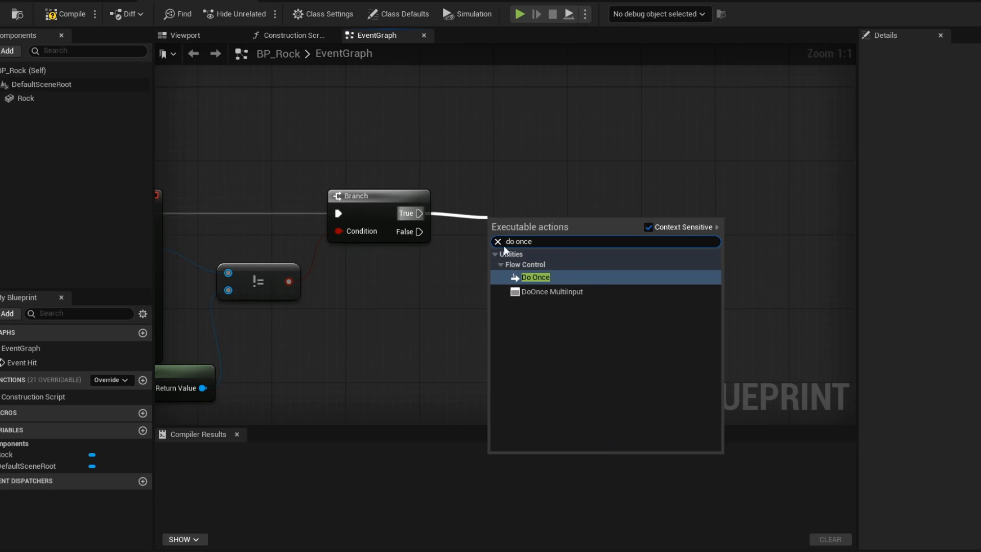
After Do Once, Report Noise Event at the hit location with the player character as instigator
click(536, 277)
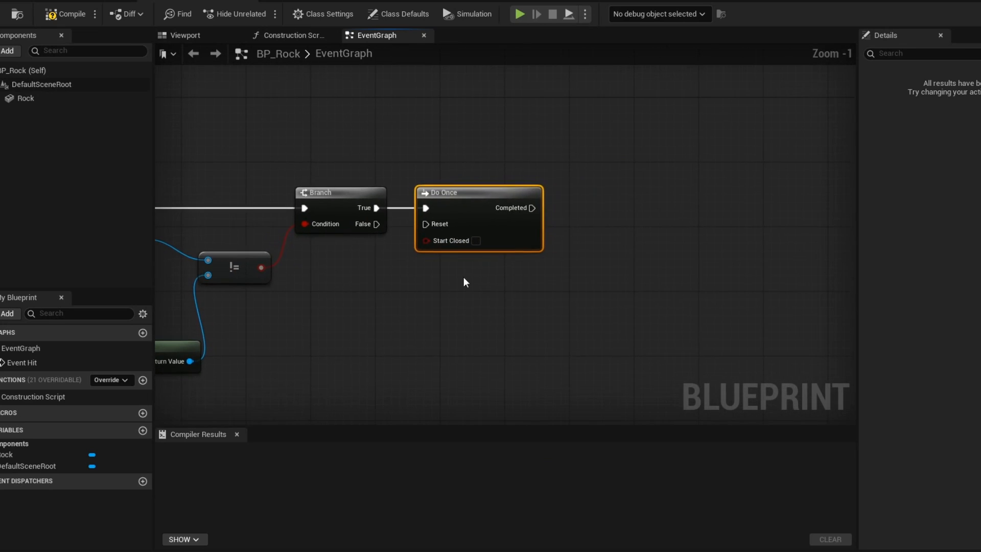
drag(535, 208, 507, 226)
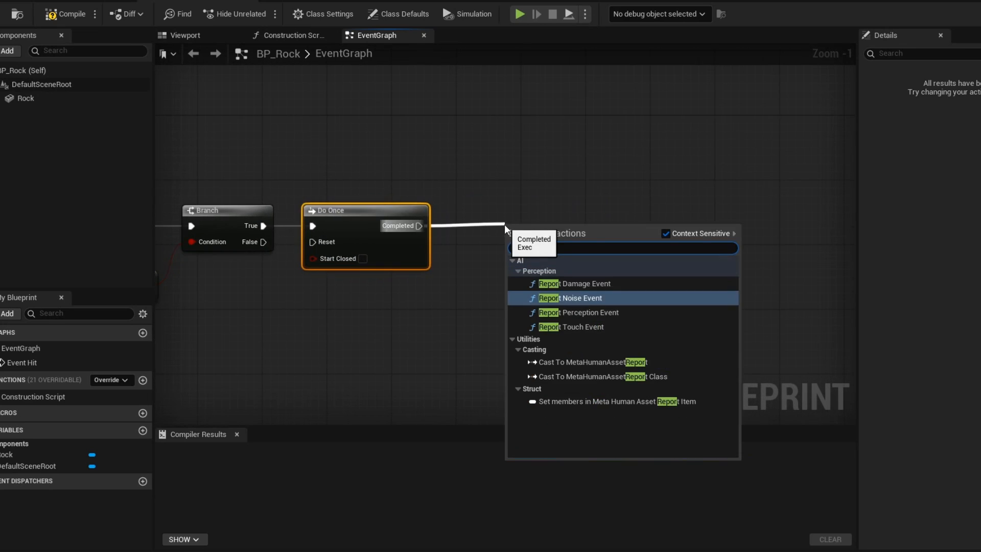
click(564, 299)
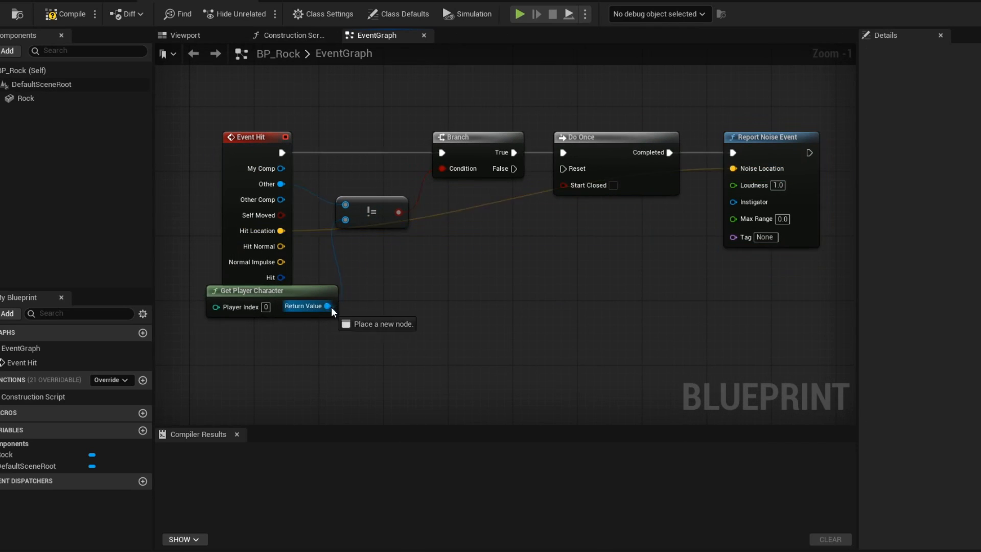
drag(325, 306, 730, 202)
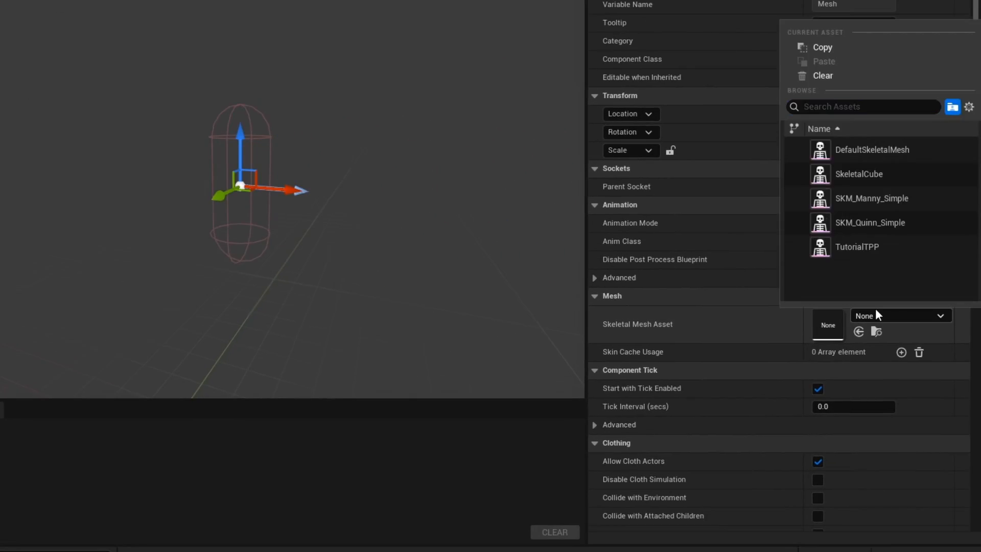
Assign a skeletal mesh asset to the guard's Mesh component
click(870, 223)
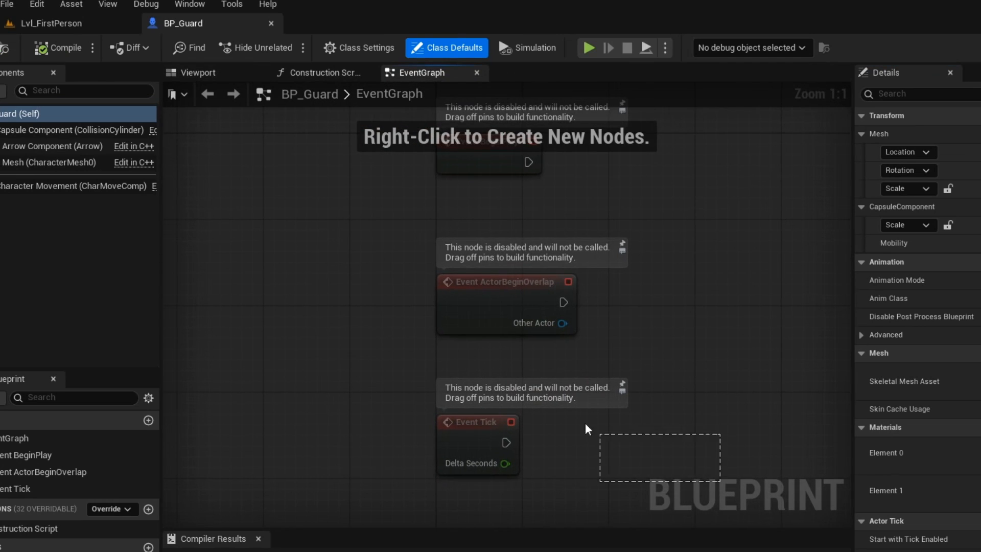
Create a 'patrol' custom event that sets a looping 2-second timer firing a new 'start' custom event
right_click(587, 429)
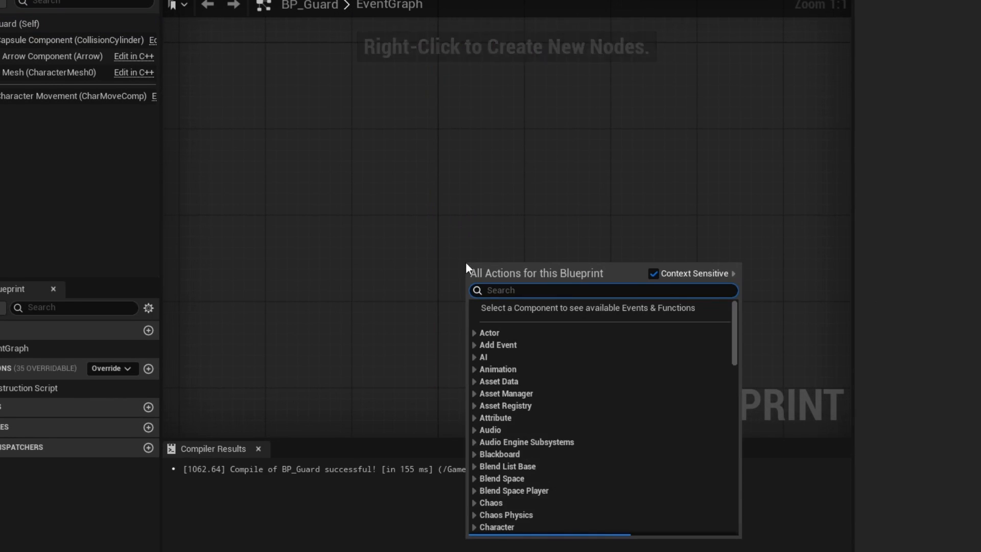
click(498, 345)
text(patrol)
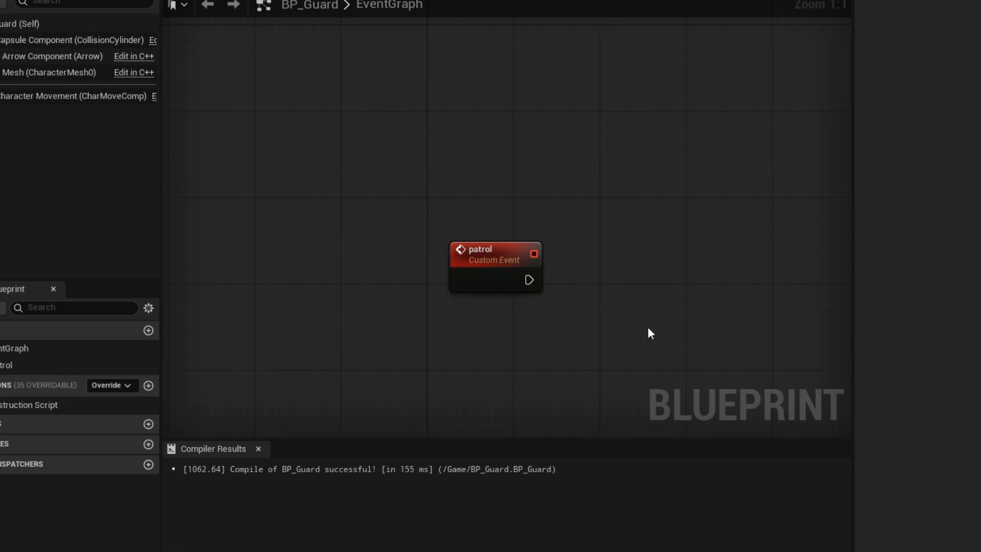
drag(528, 280, 476, 288)
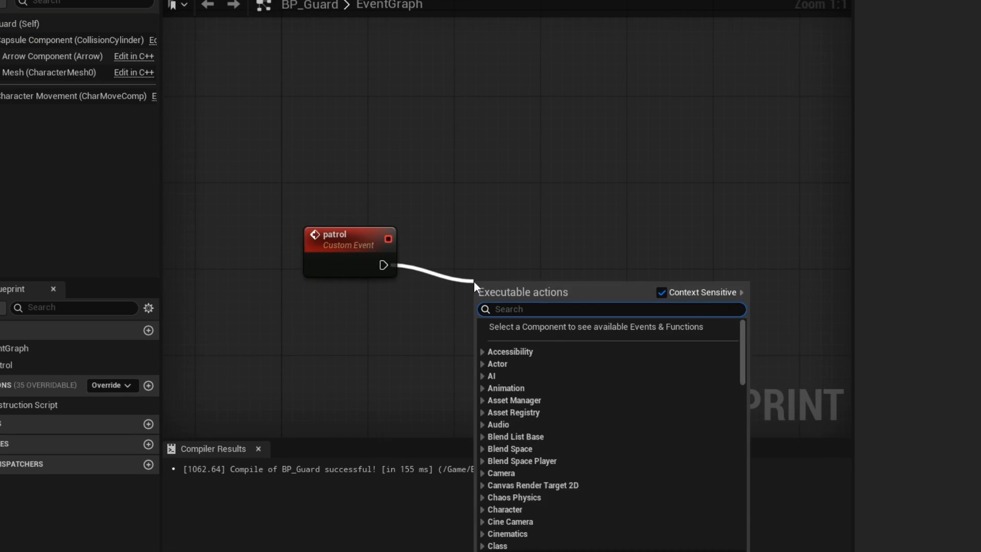
text(set timer by even)
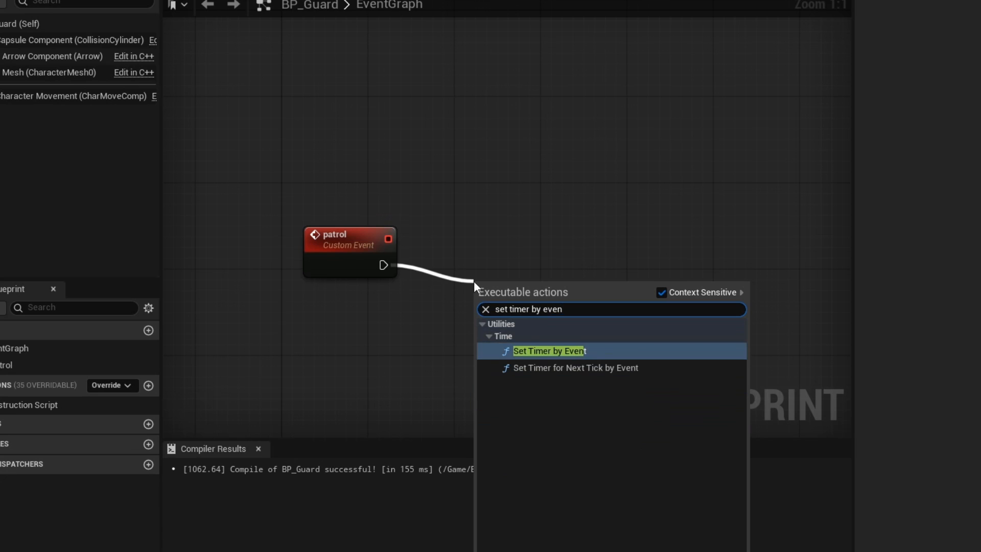
click(548, 351)
text(add cus)
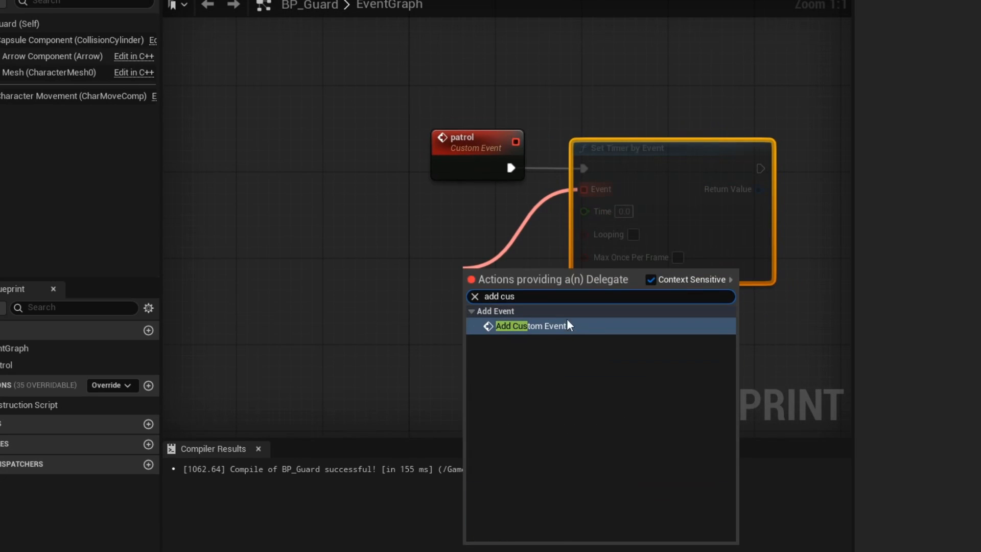
click(530, 326)
text(self)
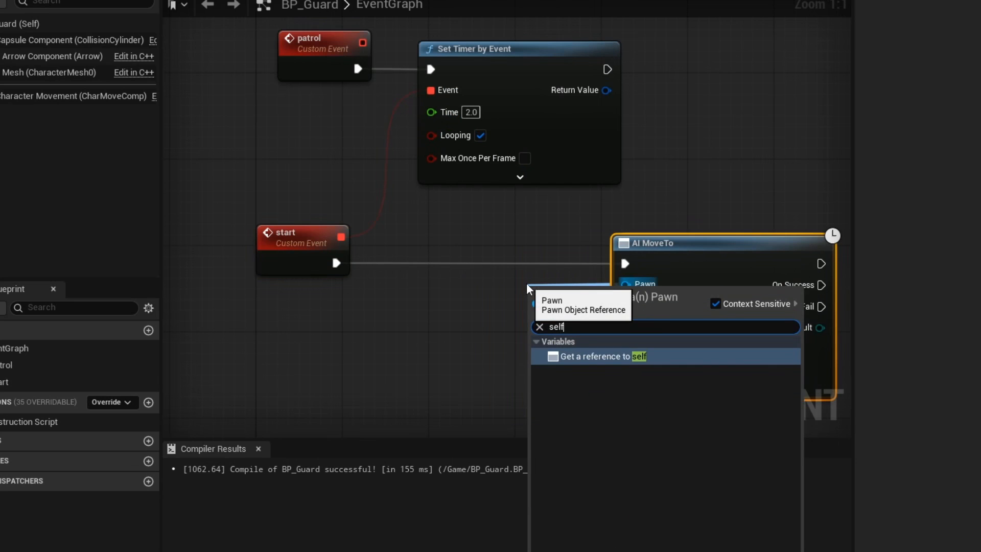
Move the guard itself to a random reachable point within 500 of its actor location, with BeginPlay calling Patrol
click(600, 356)
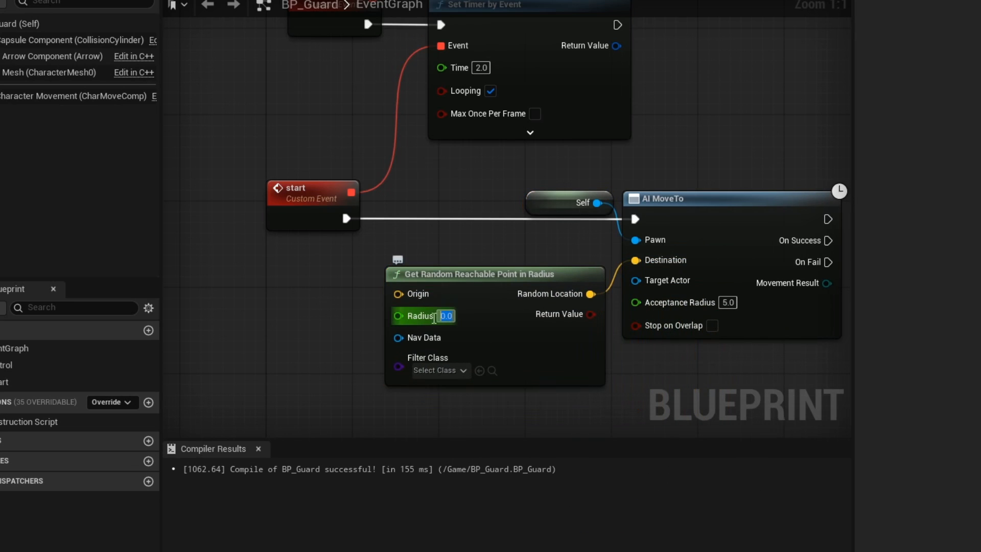
text(500.0)
text(get actor lo)
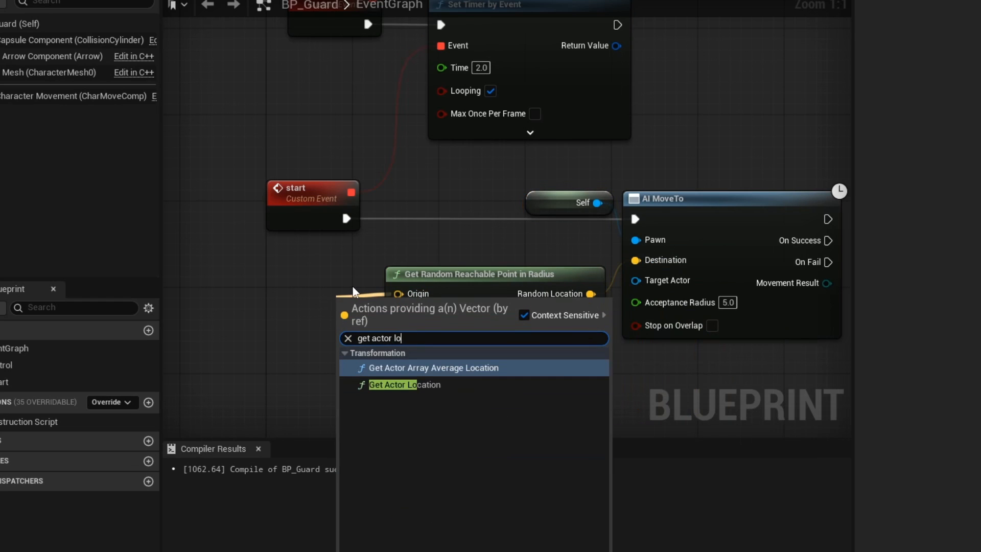
click(393, 385)
text(begin)
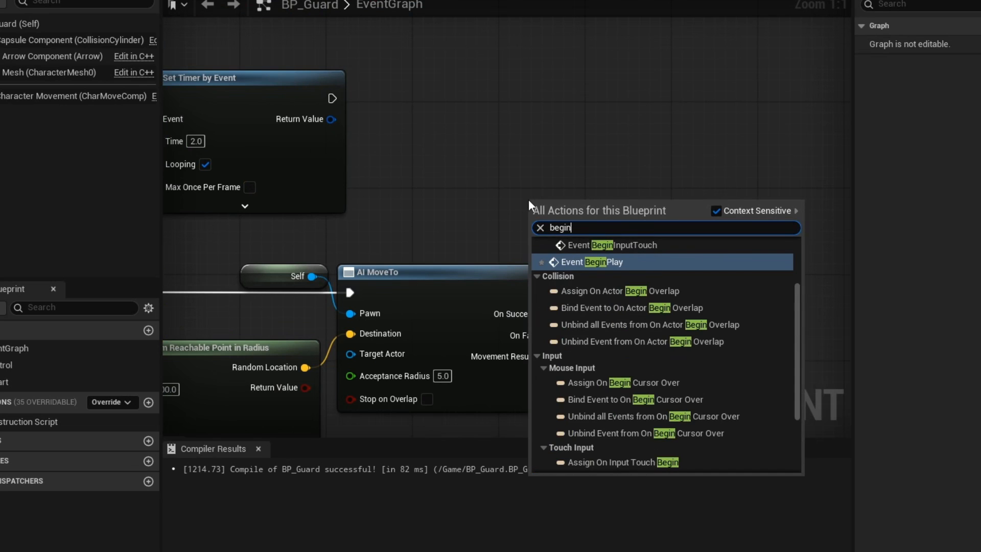
click(593, 262)
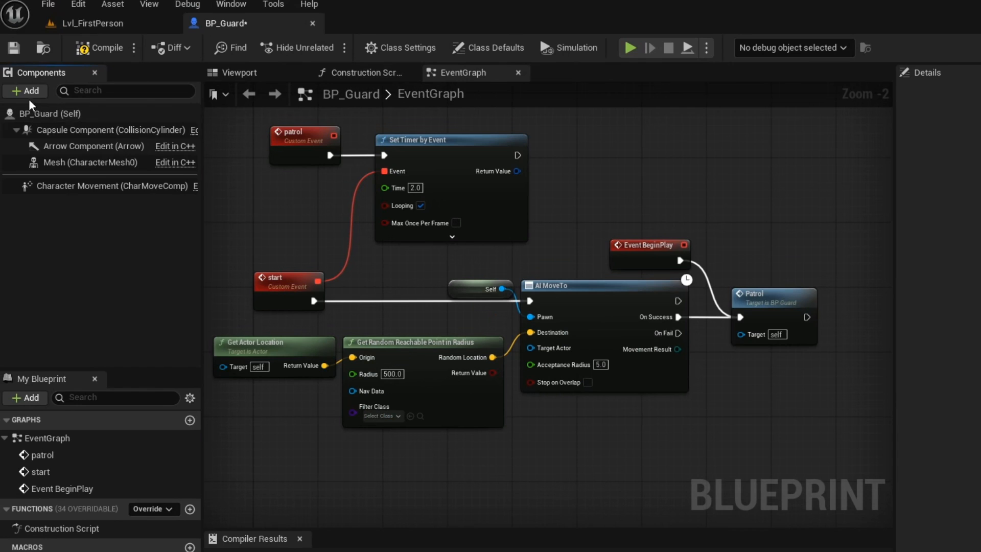
Add an AI Perception component with an AI Hearing sense config and review its 3000 cm hearing range
text(ai perc)
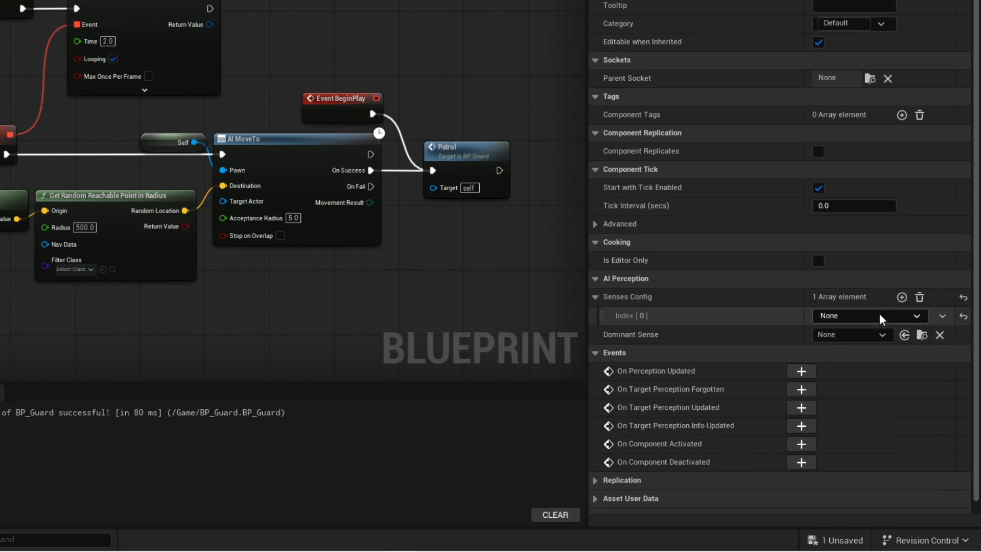
click(870, 315)
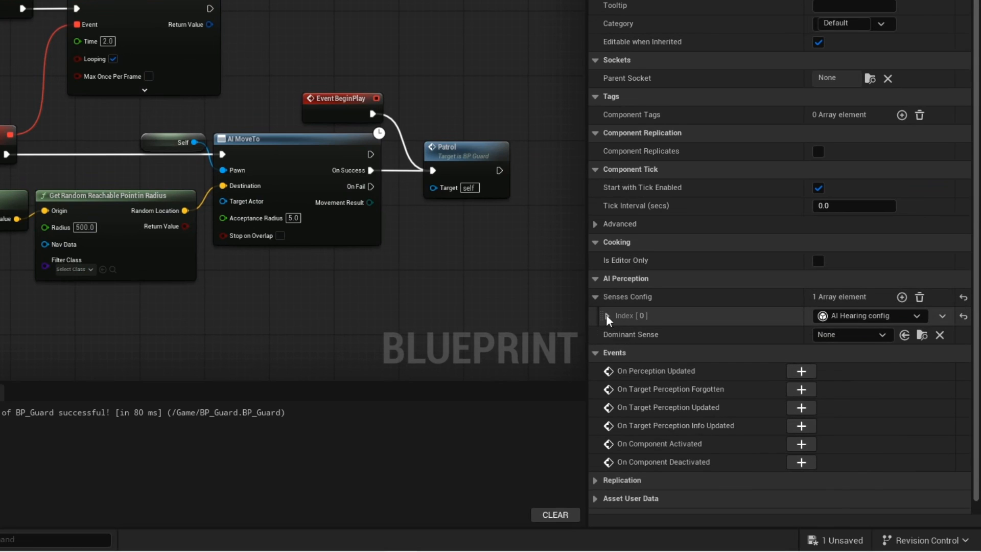
click(604, 316)
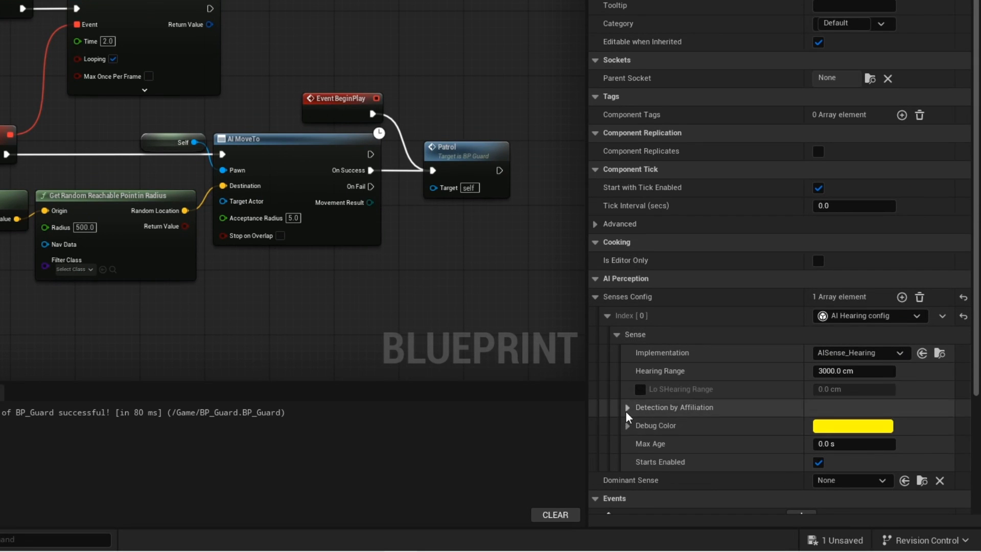
click(628, 406)
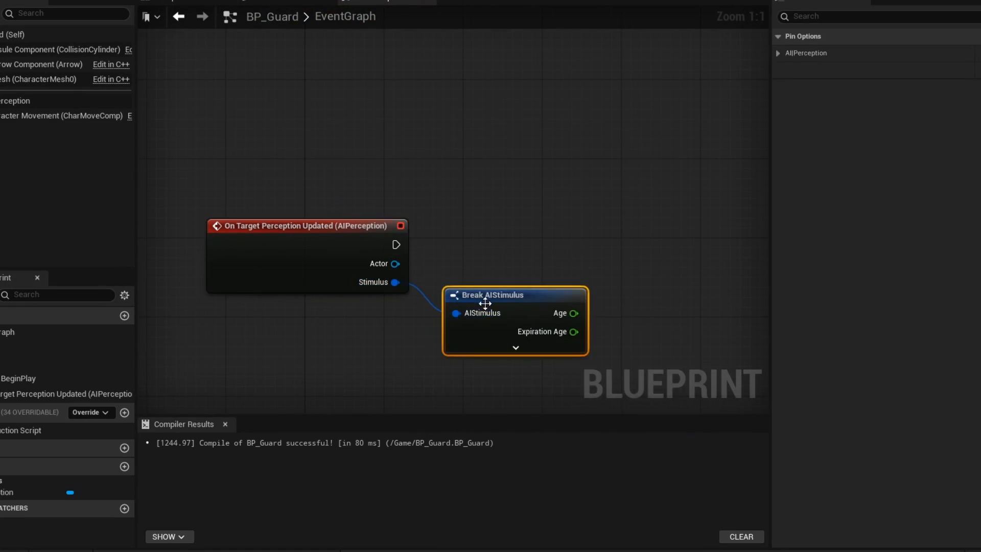
Branch on Successfully Sensed from the AI stimulus and AI MoveTo the guard to the Stimulus Location
click(515, 347)
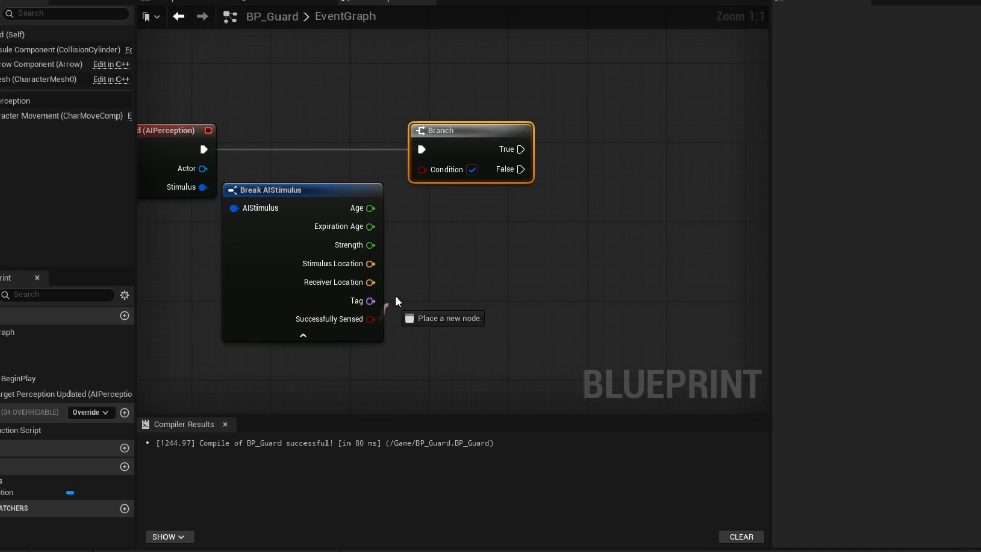
drag(522, 149, 526, 169)
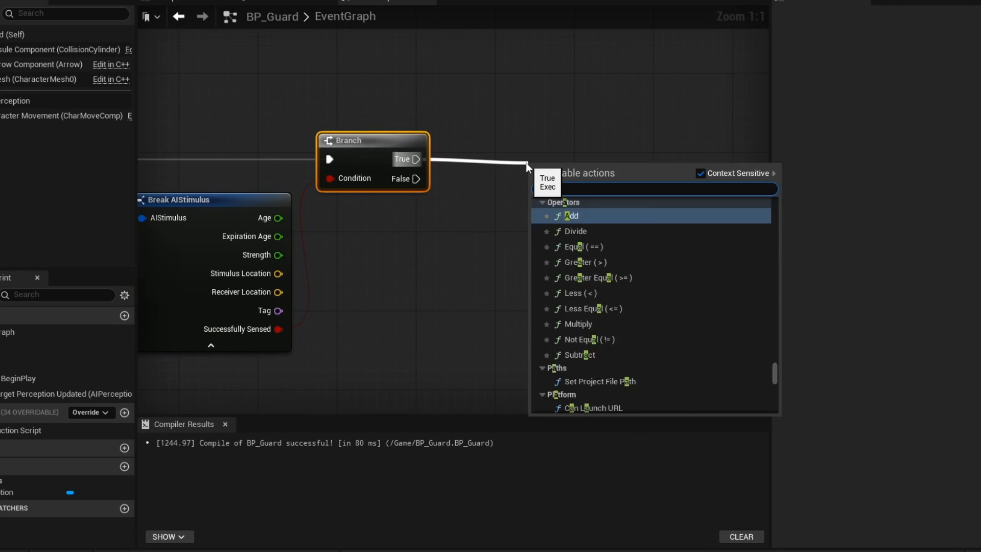
text(ai move to)
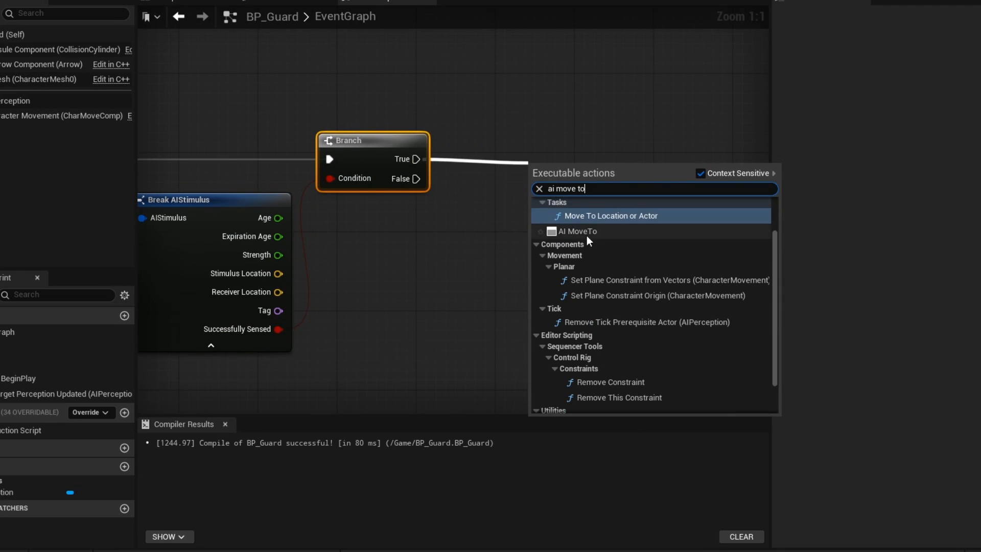
click(577, 231)
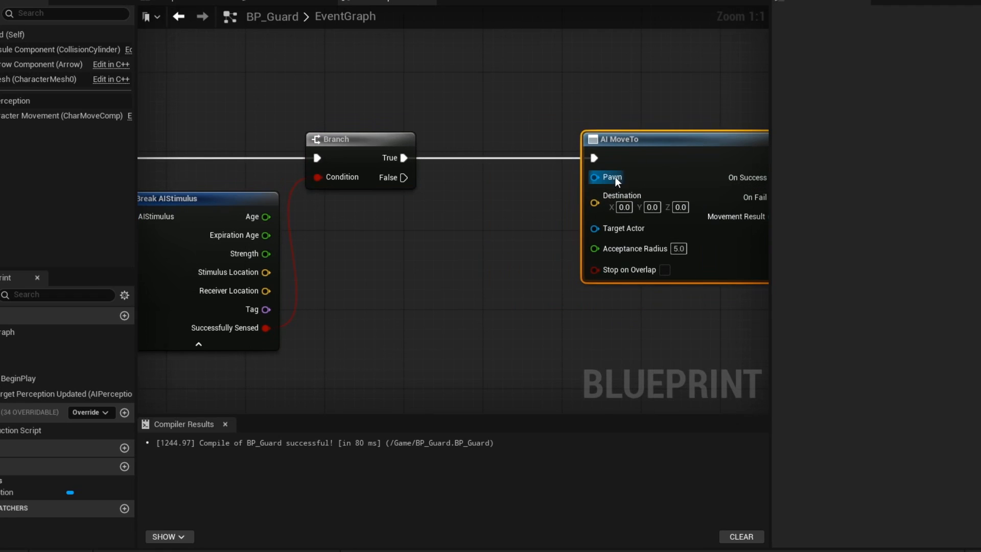
click(595, 178)
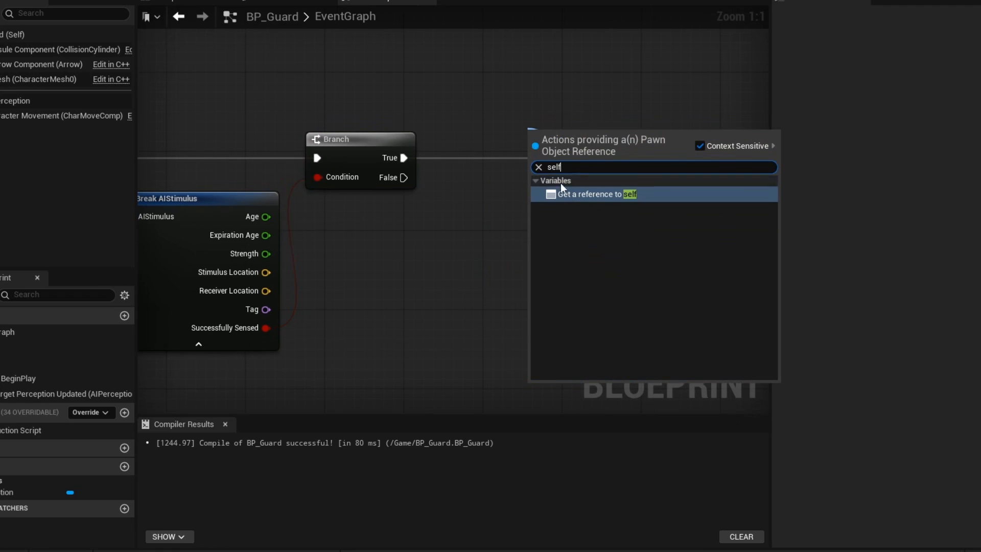
click(596, 194)
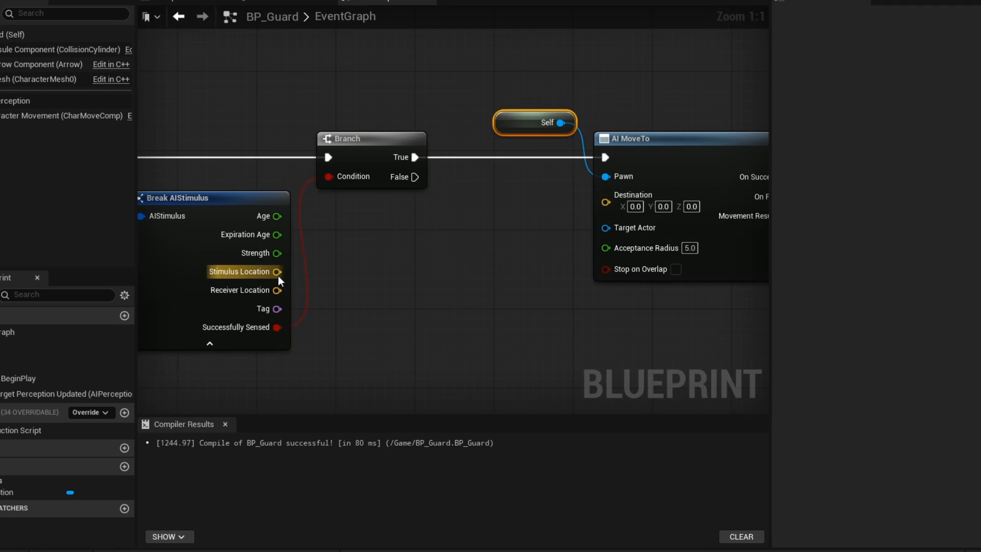
drag(283, 270, 604, 194)
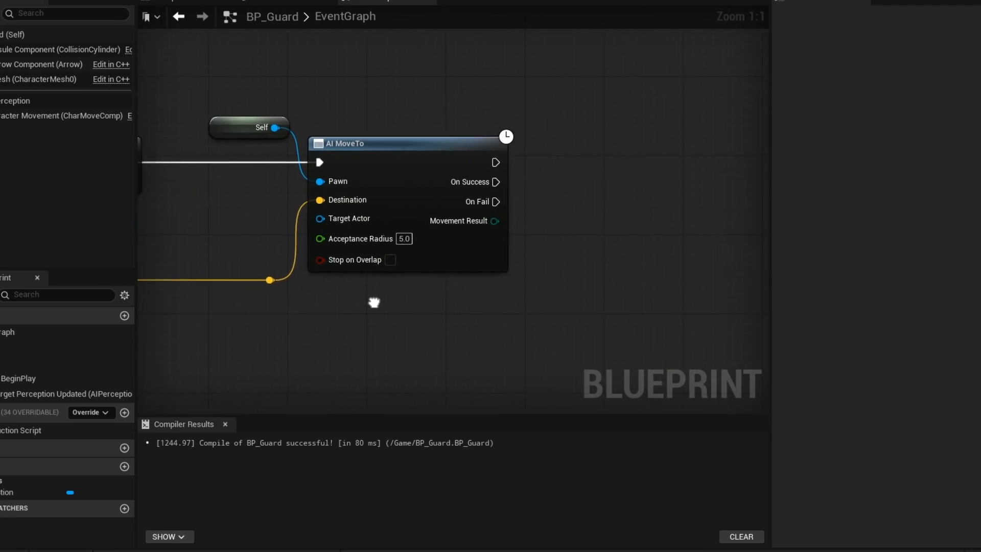
After a successful move, Delay 3.0 seconds then call Patrol, and look up the walk speed setting
drag(497, 180, 497, 207)
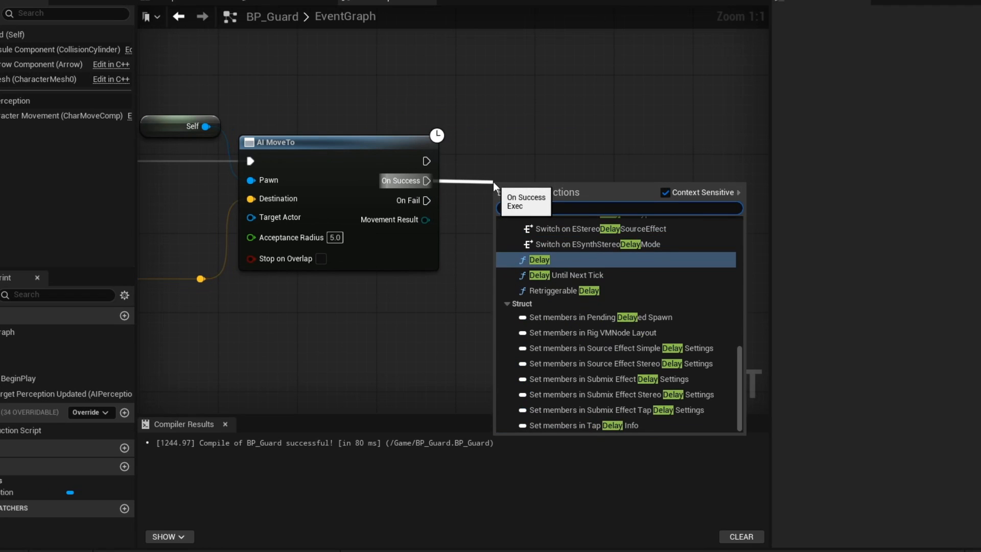
click(540, 260)
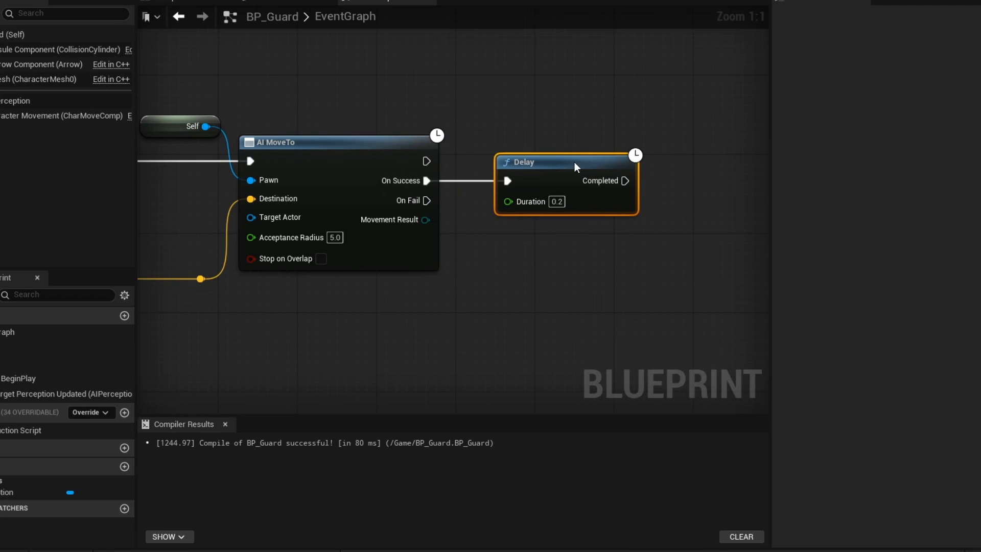
text(3.0)
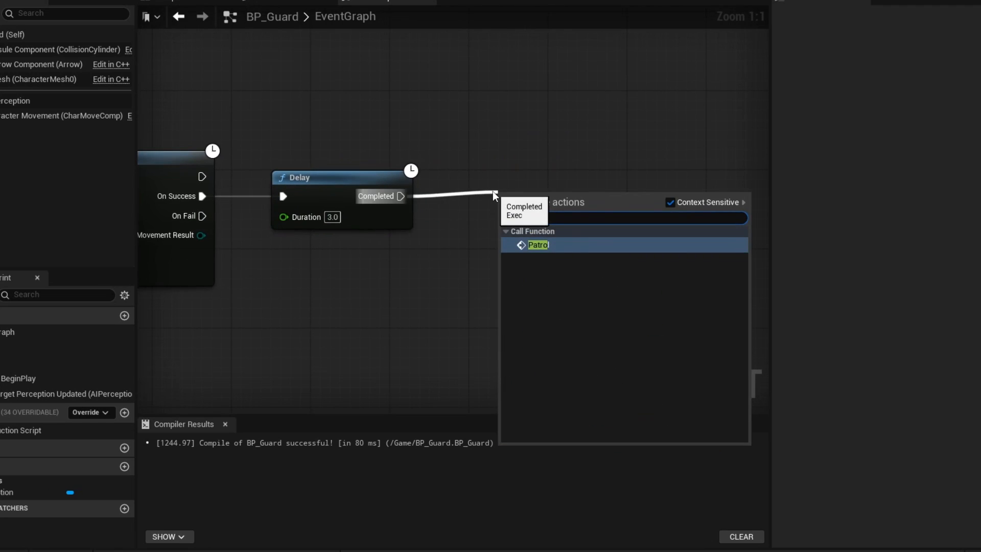
click(538, 245)
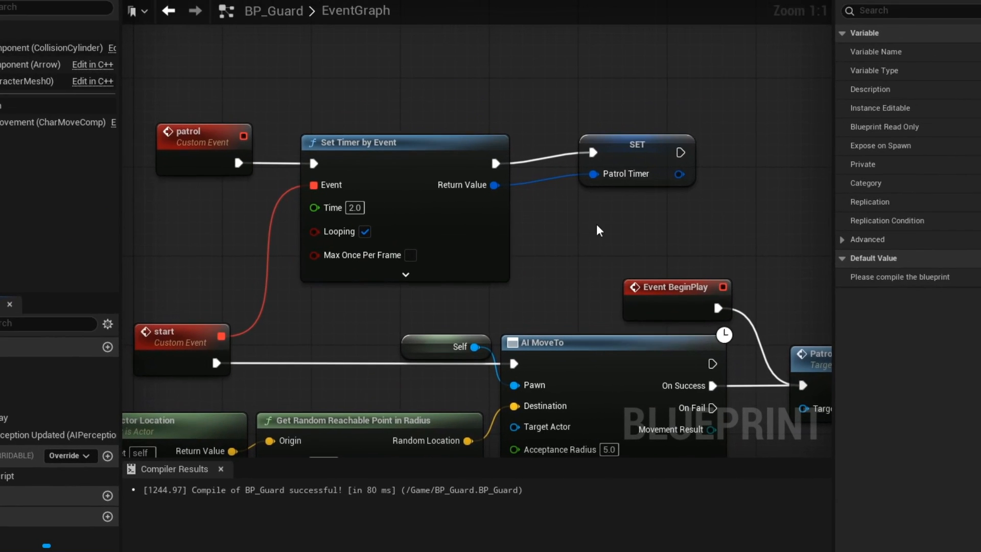
scroll(down, 3)
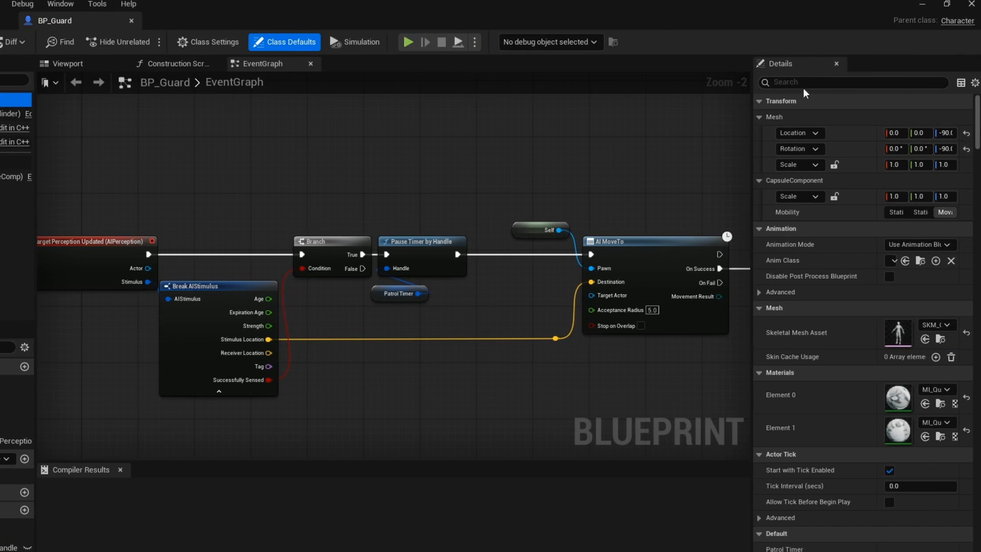
text(walk speed)
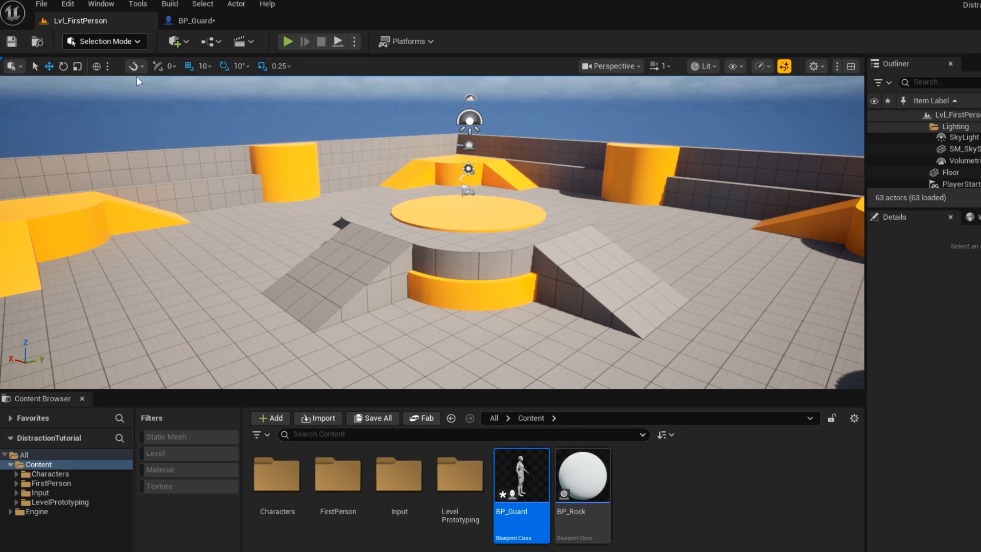
Place a NavMeshBoundsVolume from Quick Add to cover the arena
click(175, 41)
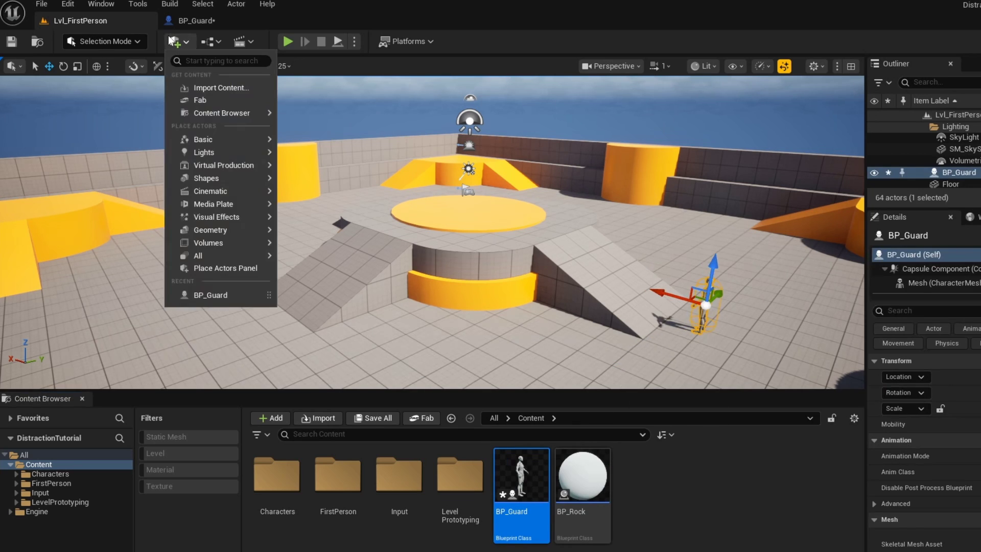
text(nav mesh)
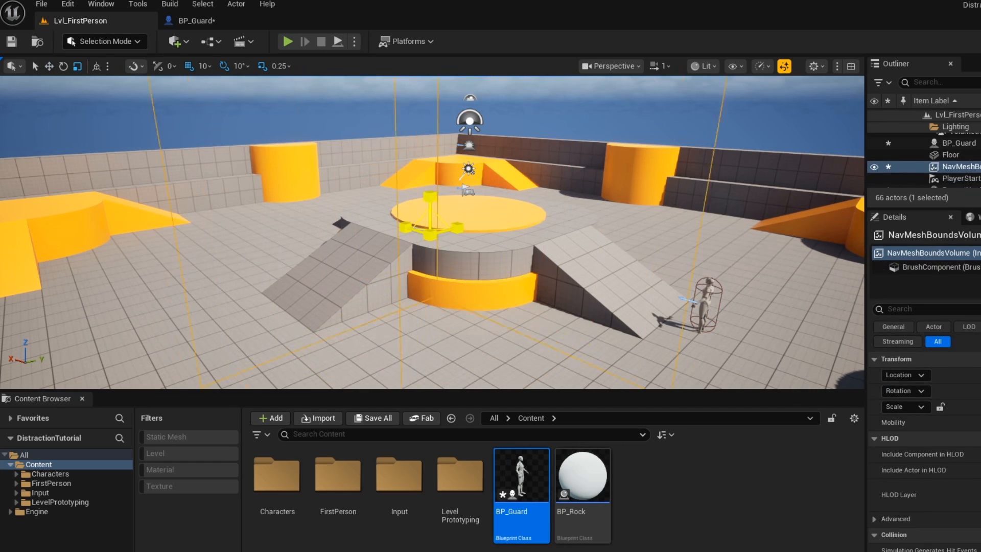
click(287, 41)
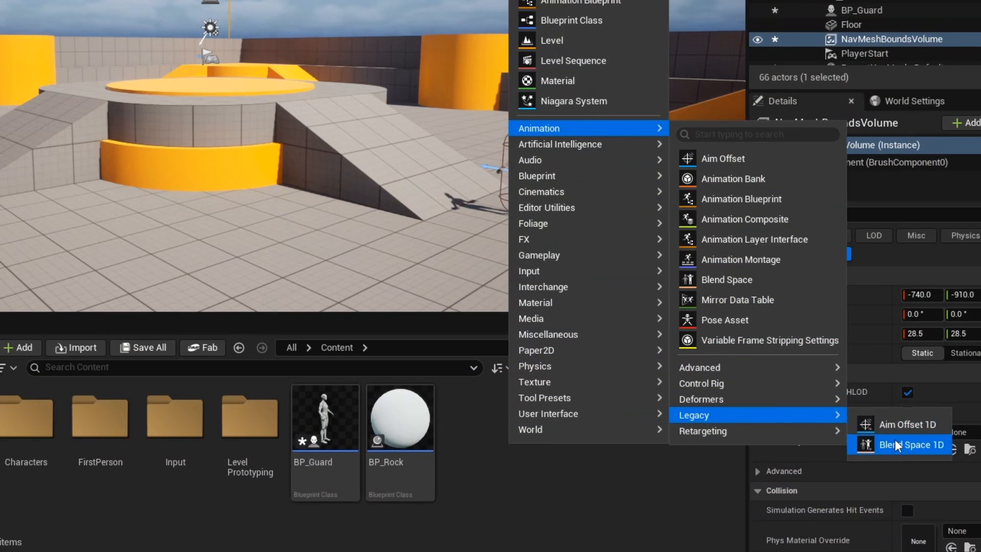
Create the Blend Space 1D asset BS_Guard and open it for editing
click(912, 445)
text(BS_Guard)
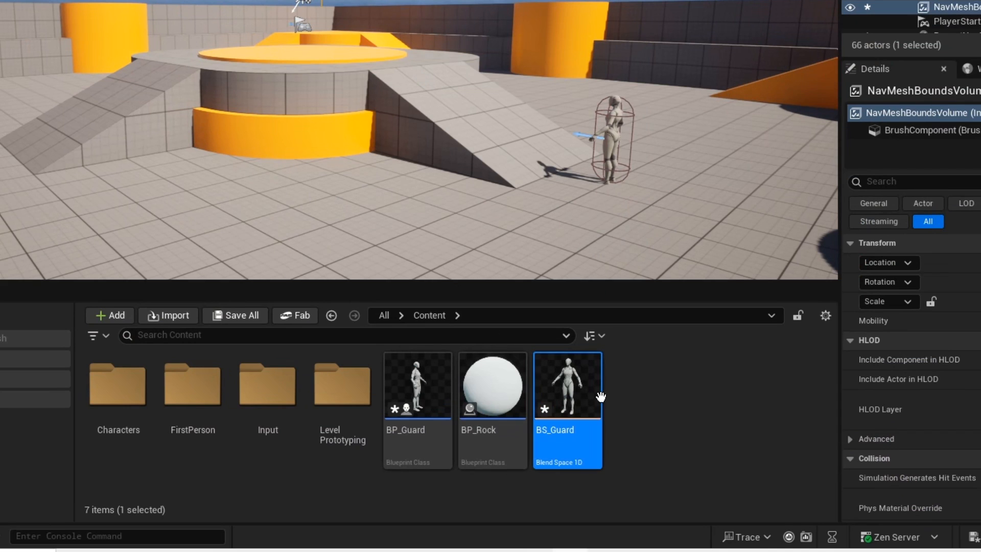
double_click(567, 386)
text(Sp)
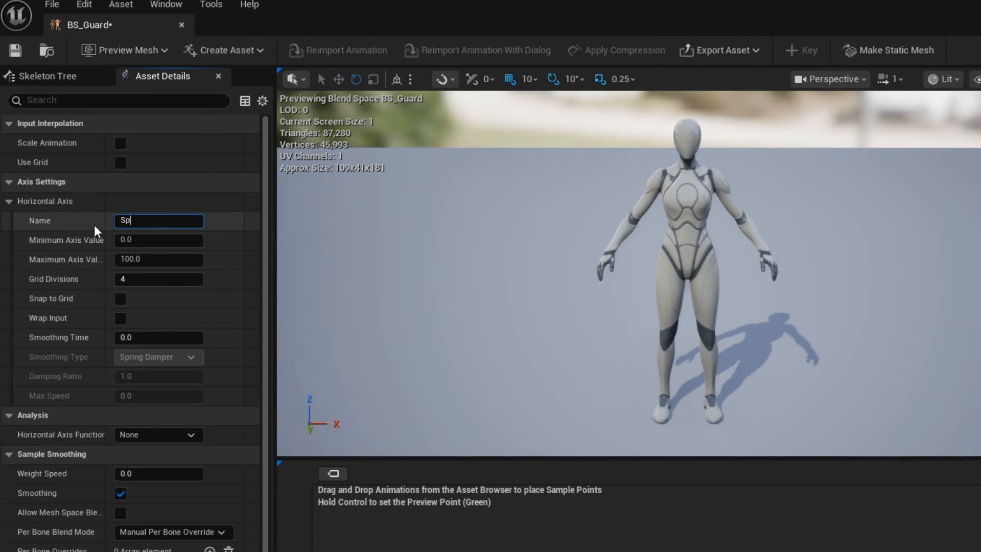
Set the Speed axis maximum to 220.0 and add the walk fwd animation to the blend graph
click(159, 259)
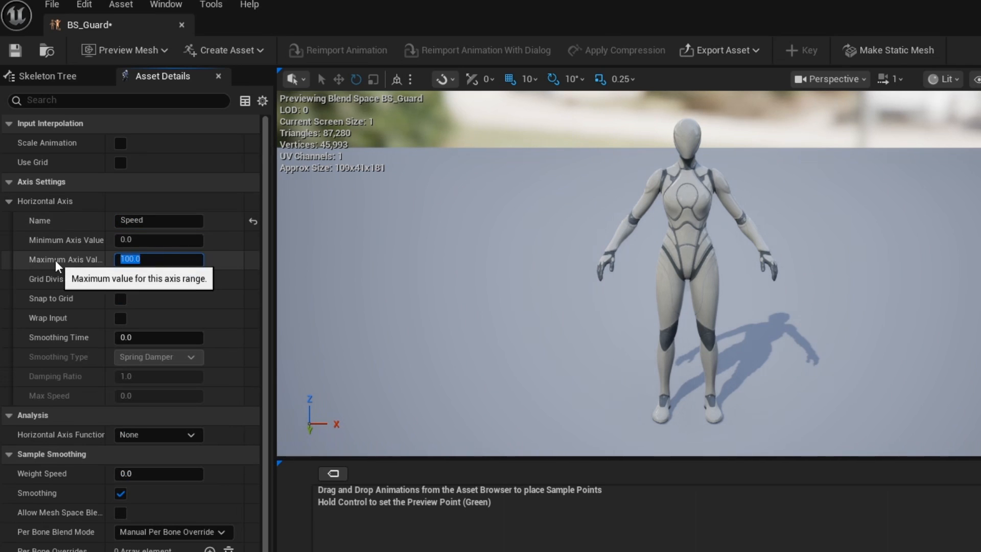
text(220.0)
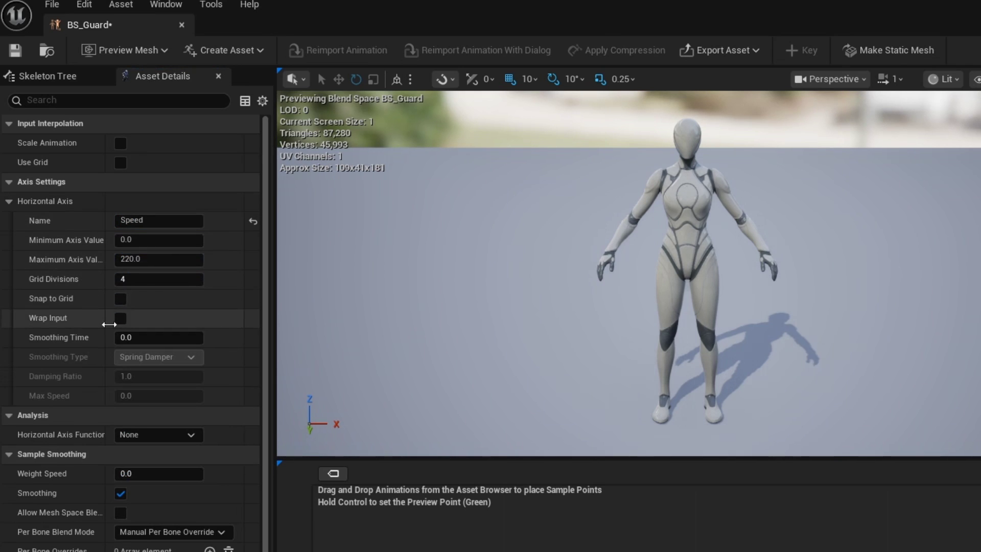
text(.3)
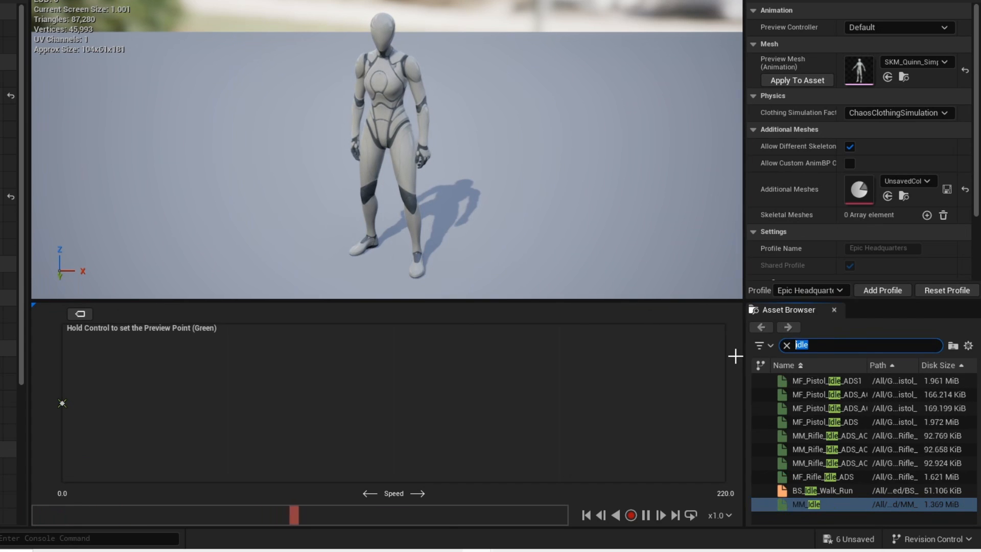
text(walk fwd)
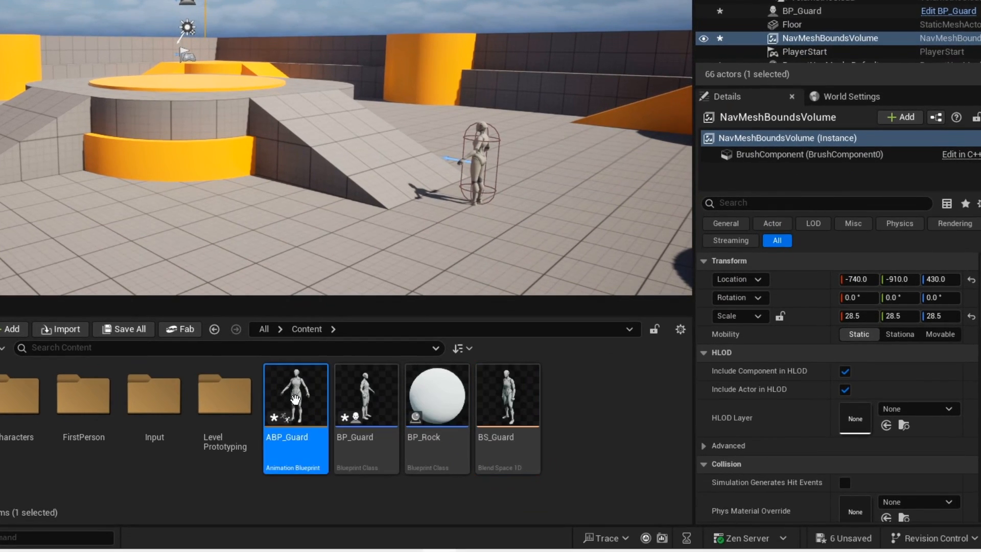
Open the ABP_Guard animation blueprint for editing
double_click(296, 394)
text(g)
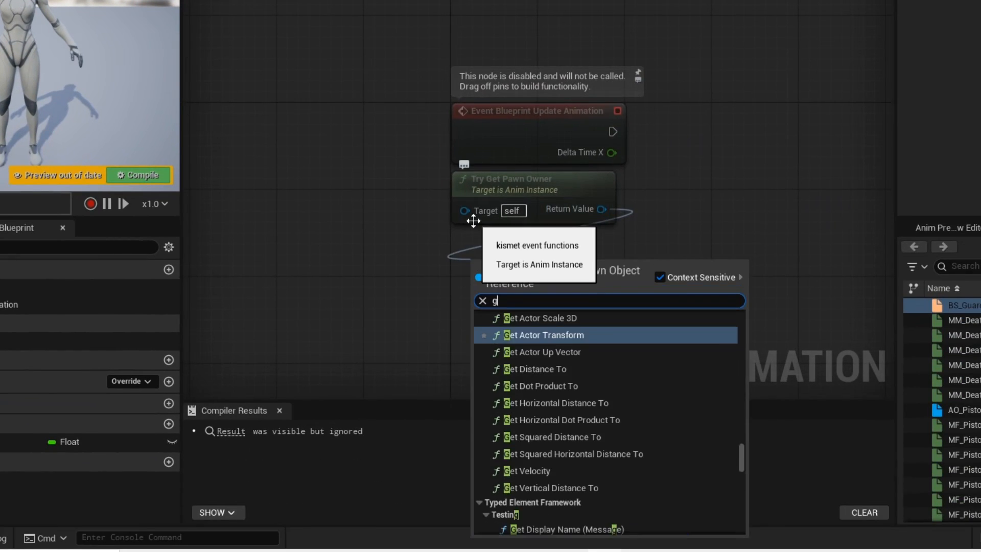
Feed the pawn's Get Velocity through Vector Length into Speed, then move to BP_Guard
text(et velocity)
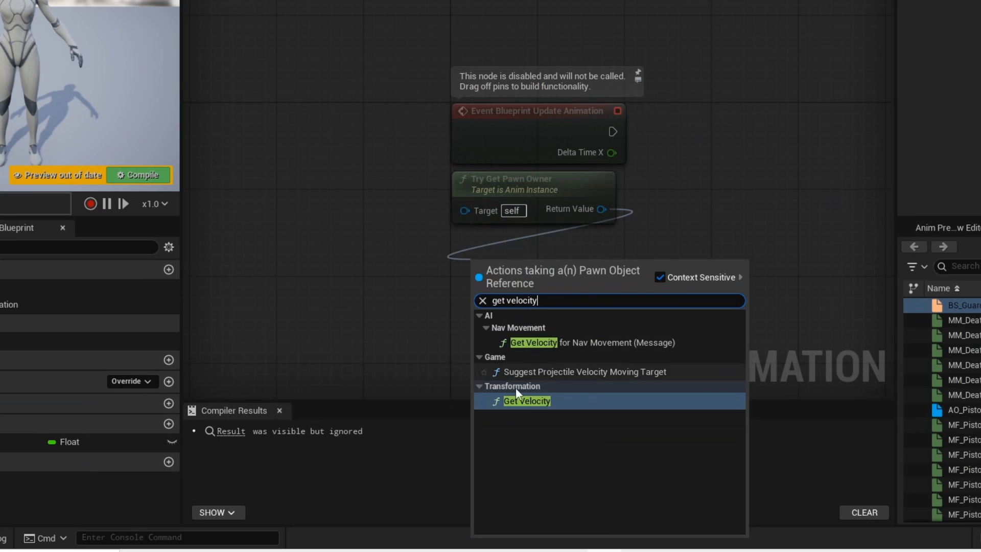
click(527, 401)
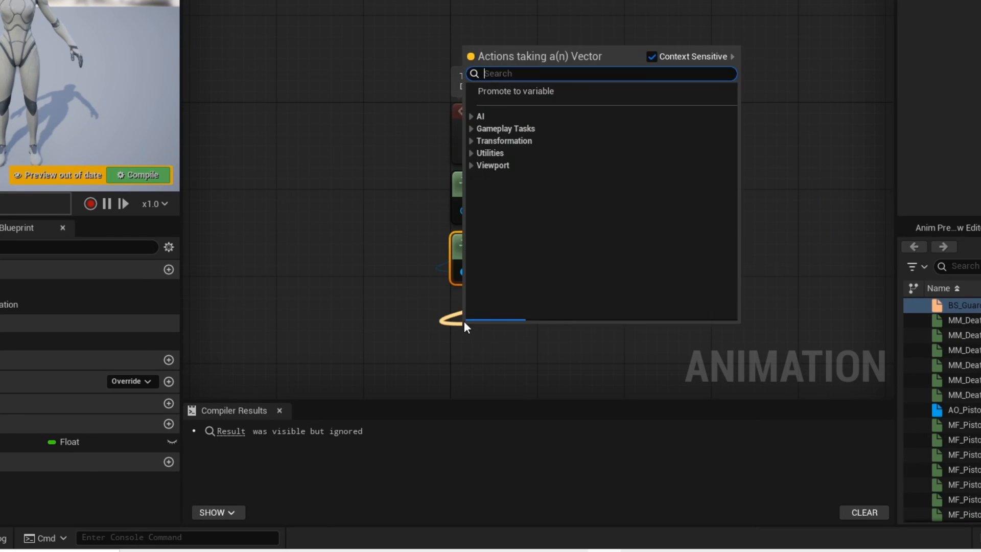
text(vector leng)
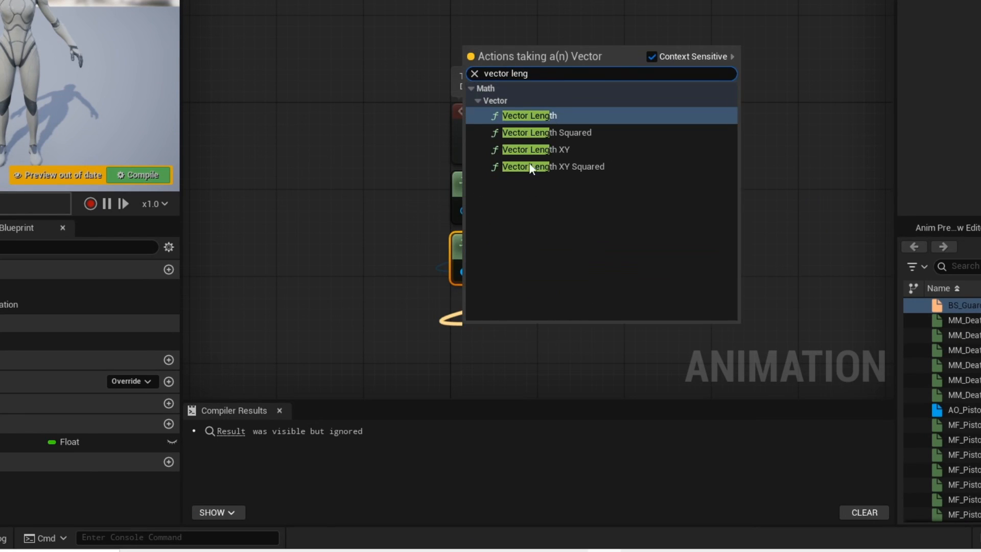
click(526, 116)
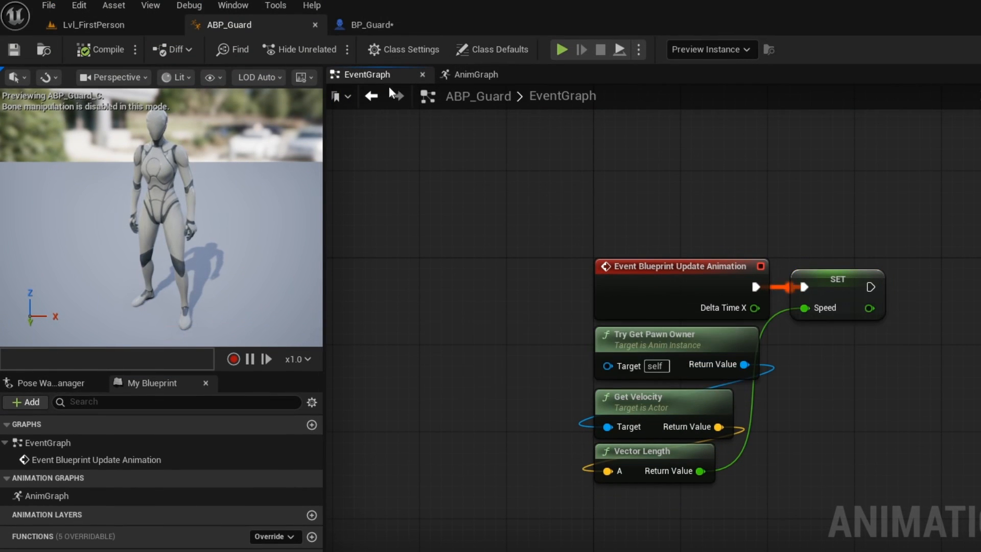
click(370, 25)
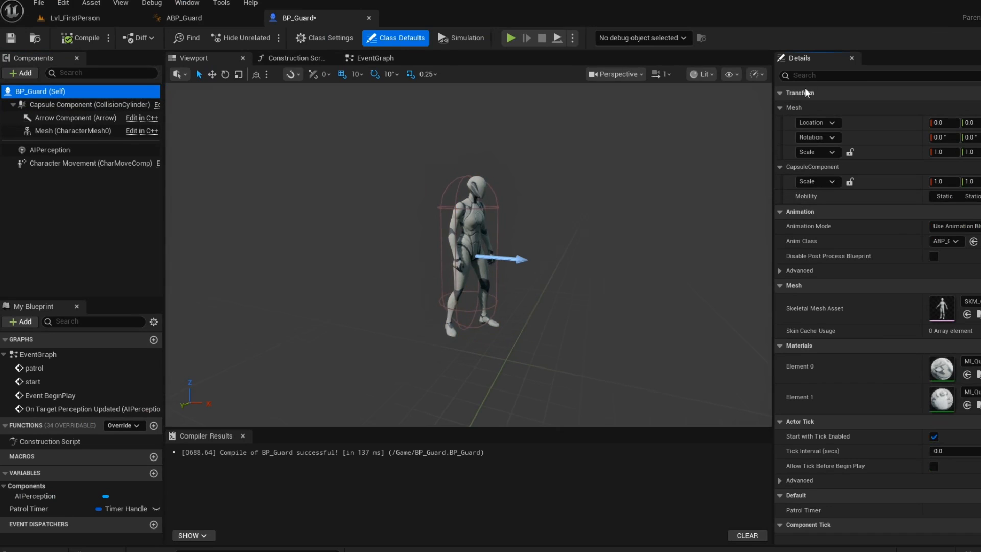
Enable Orient Rotation to Movement on the guard's Character Movement component
text(yaw)
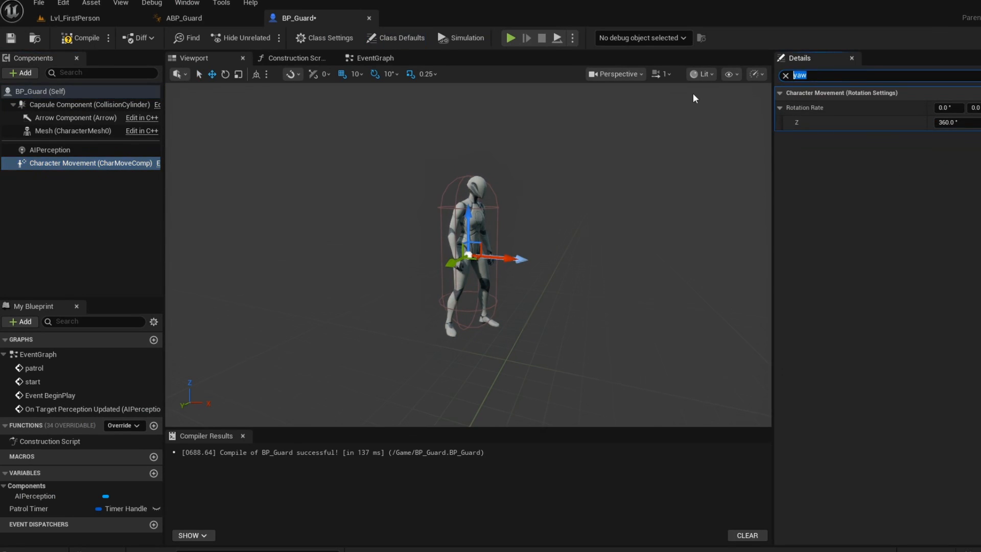
text(orient)
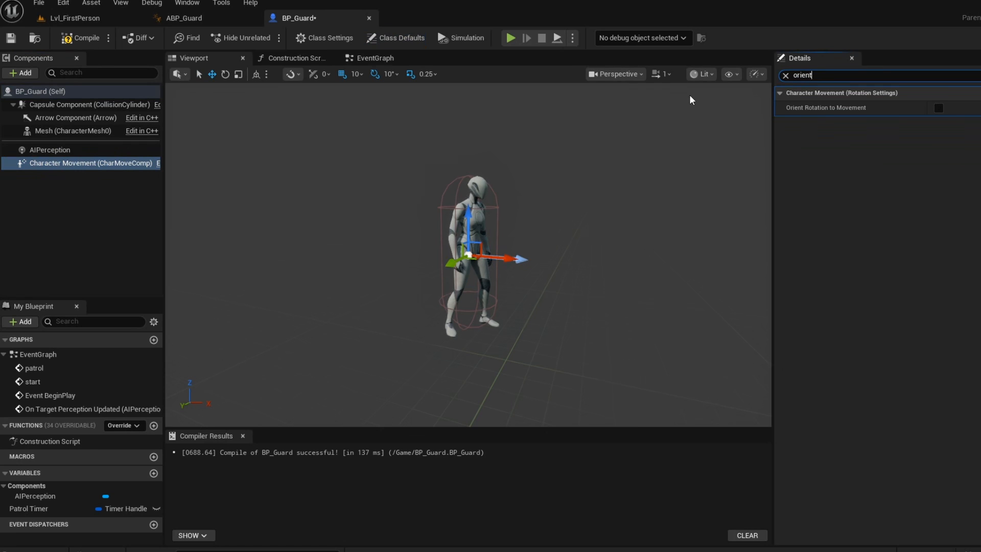
click(939, 108)
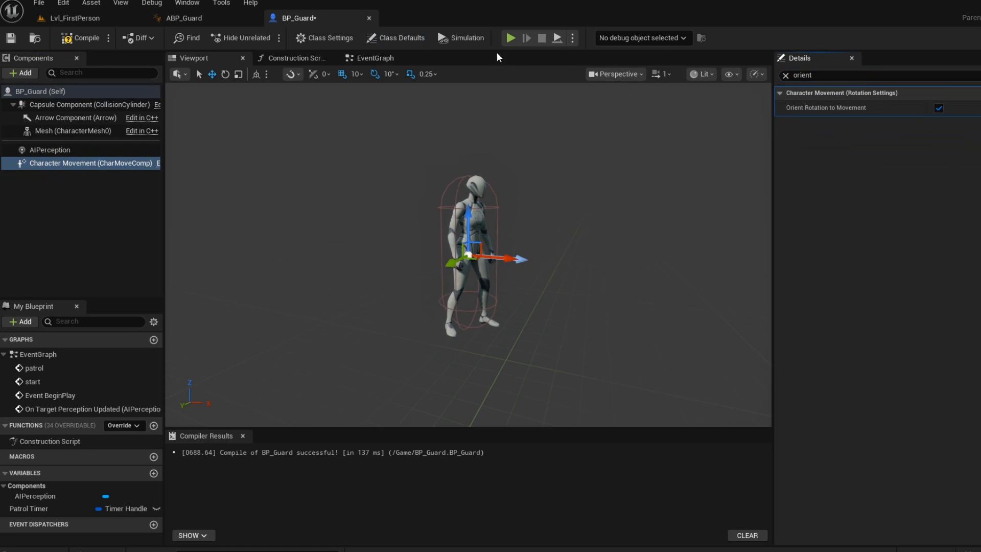
click(513, 38)
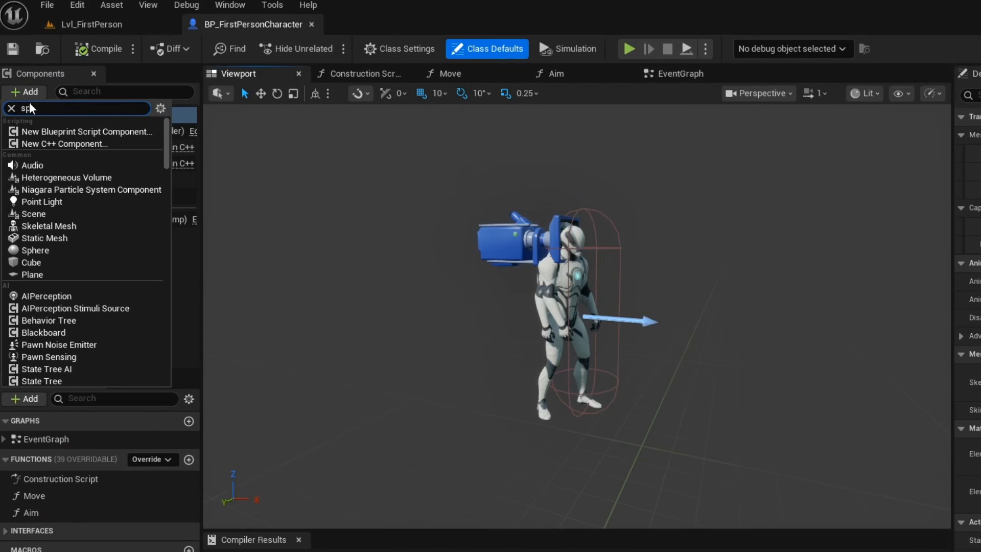
Add a Sphere component to the first-person character and untick its Visible flag
click(35, 249)
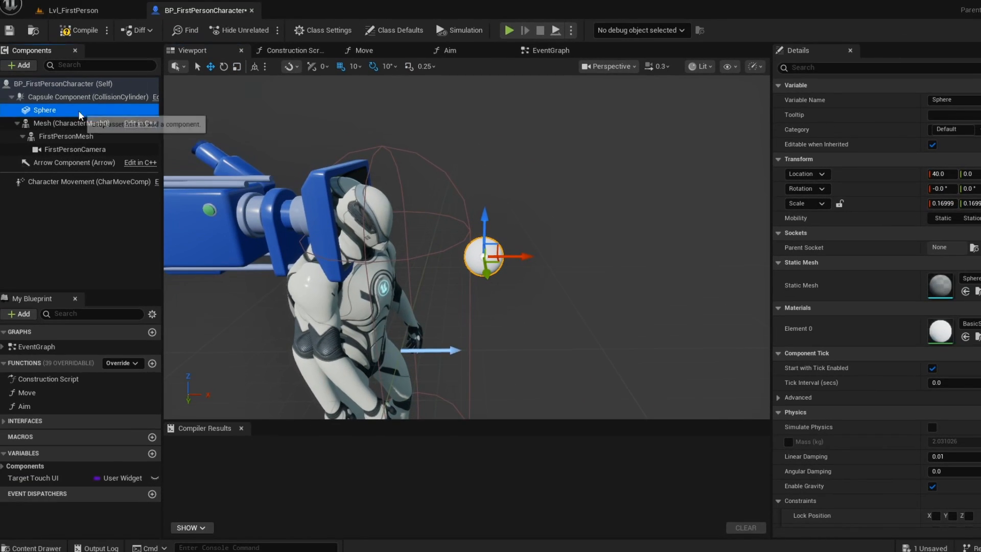
text(vis)
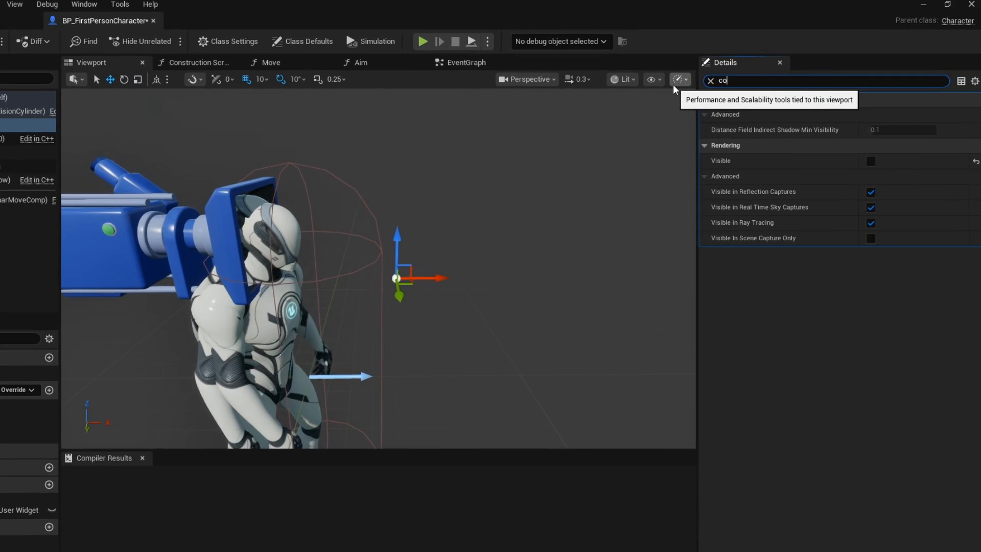
click(895, 192)
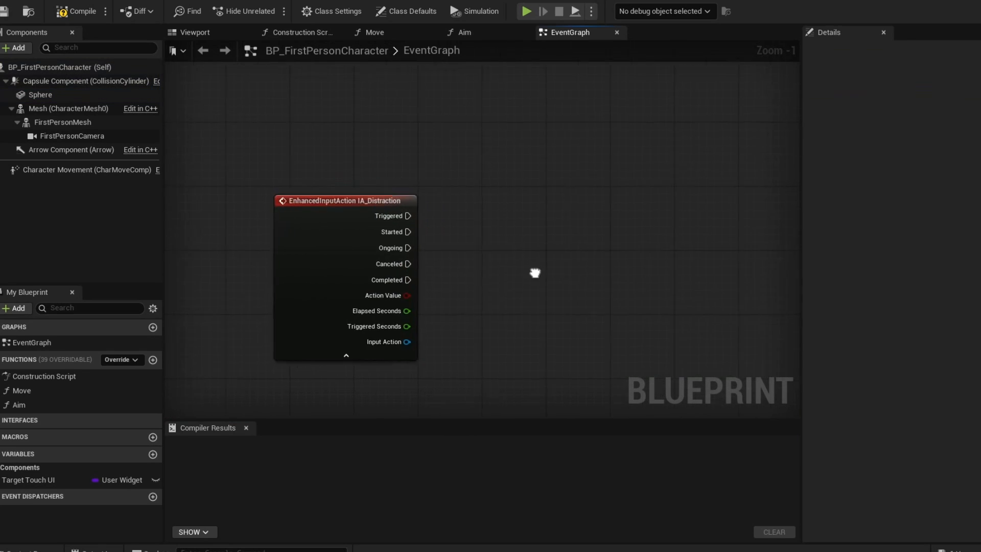
Spawn a BP_Rock from IA_Distraction Started using the Sphere's Get World Transform
drag(347, 224, 466, 223)
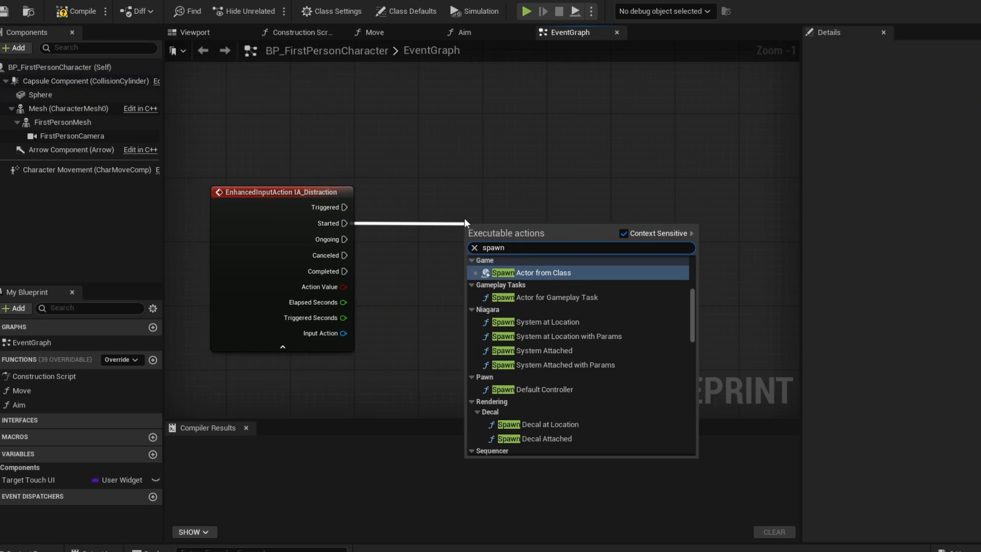
click(532, 272)
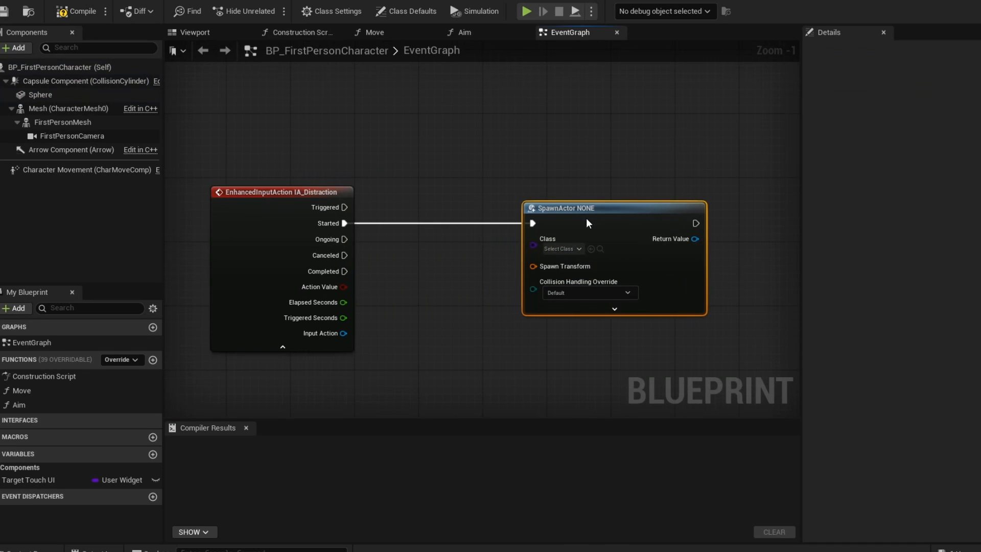
click(562, 248)
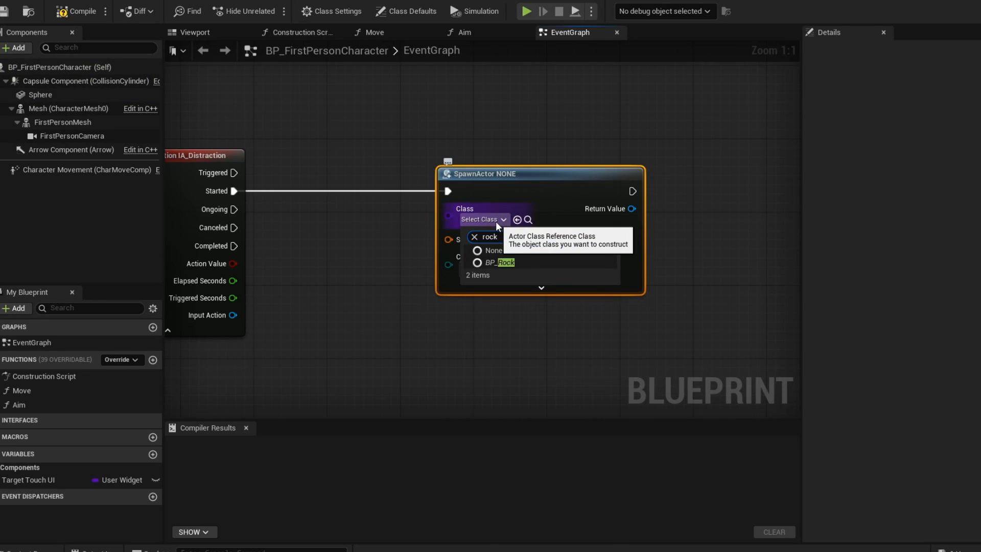
click(498, 262)
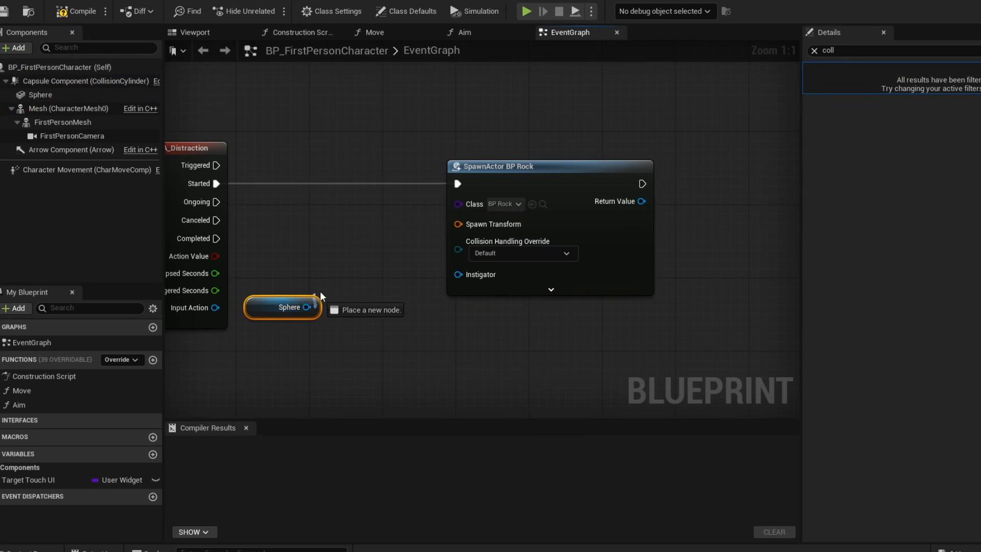
text(get world trans)
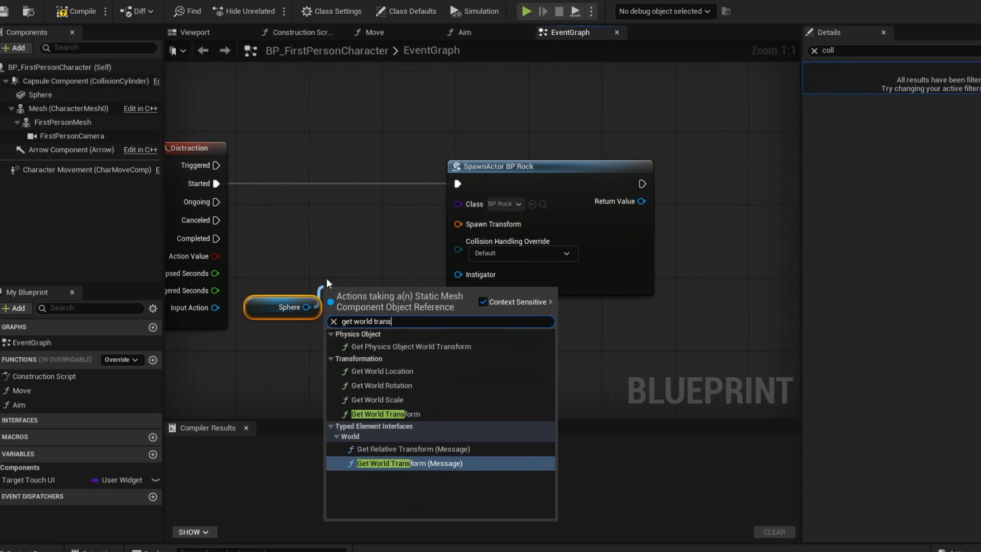
click(378, 414)
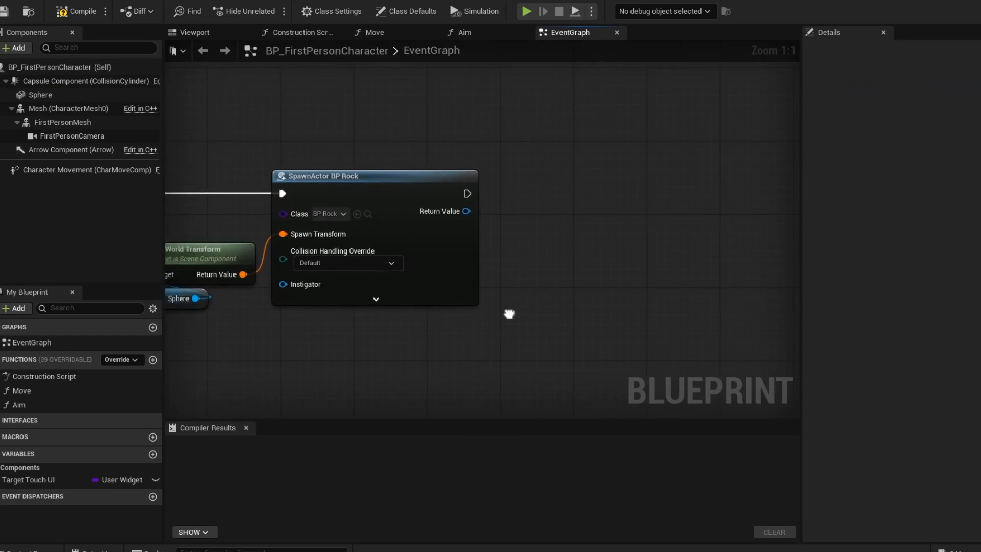
Build the impulse vector: camera Get World Rotation → Get Forward Vector multiplied by a float 1500
drag(466, 210, 500, 223)
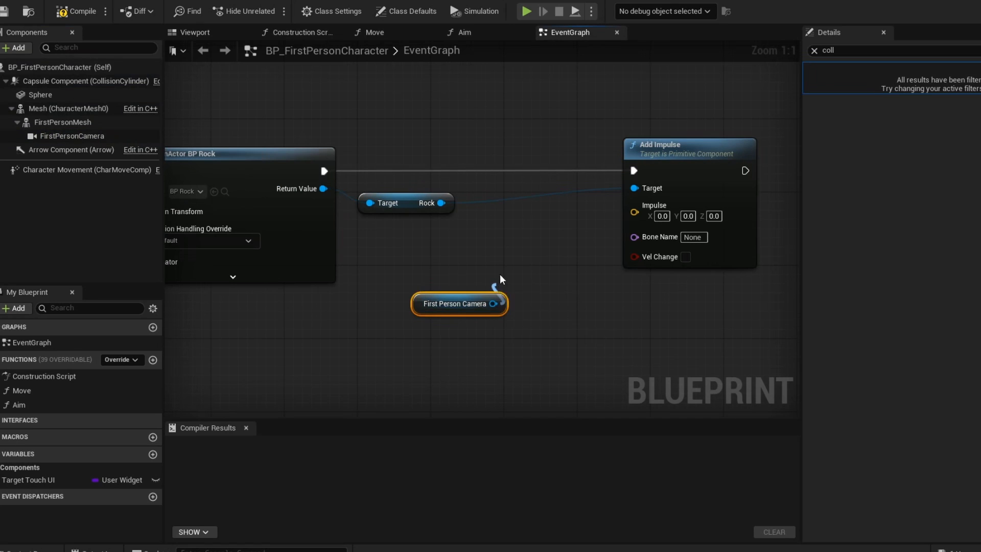
text(get world rot)
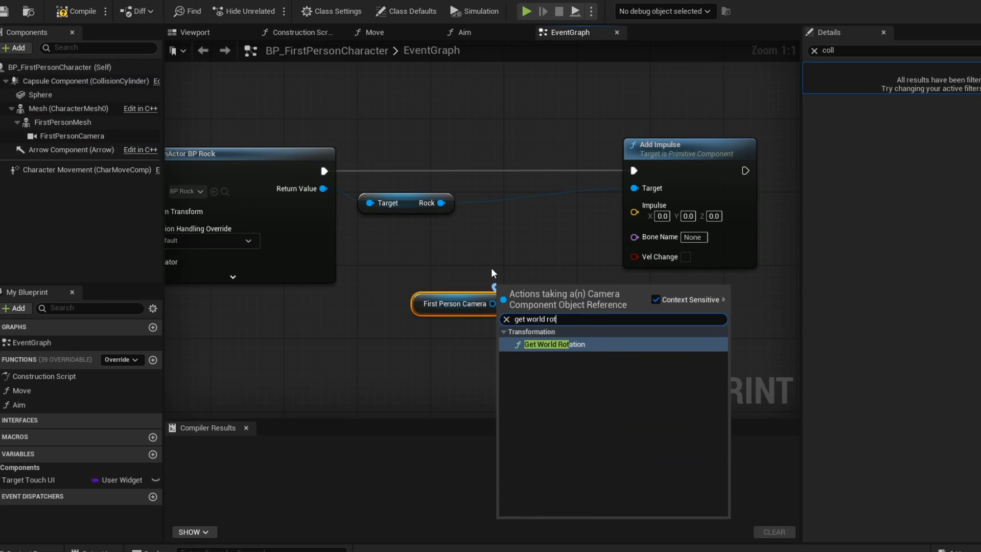
click(546, 345)
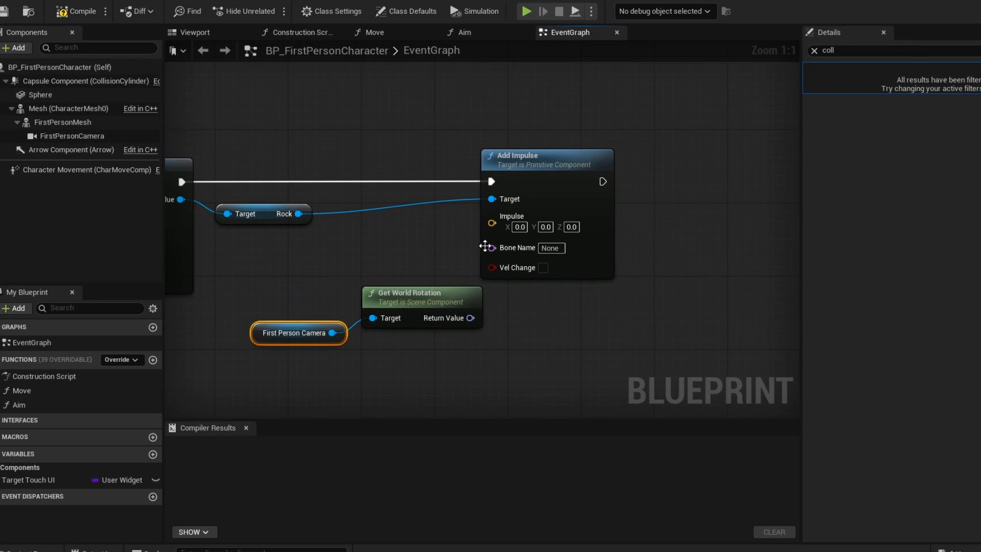
text(get for)
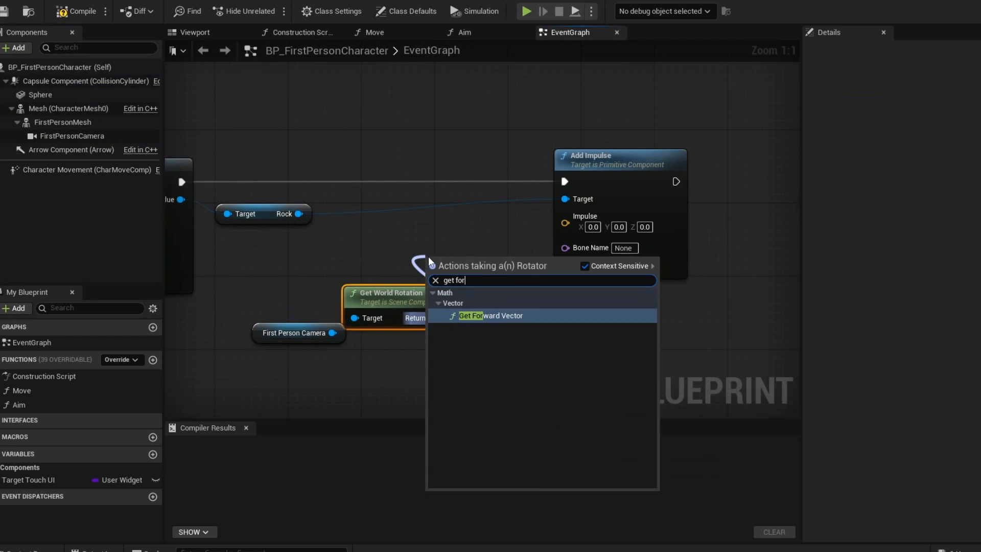
click(484, 316)
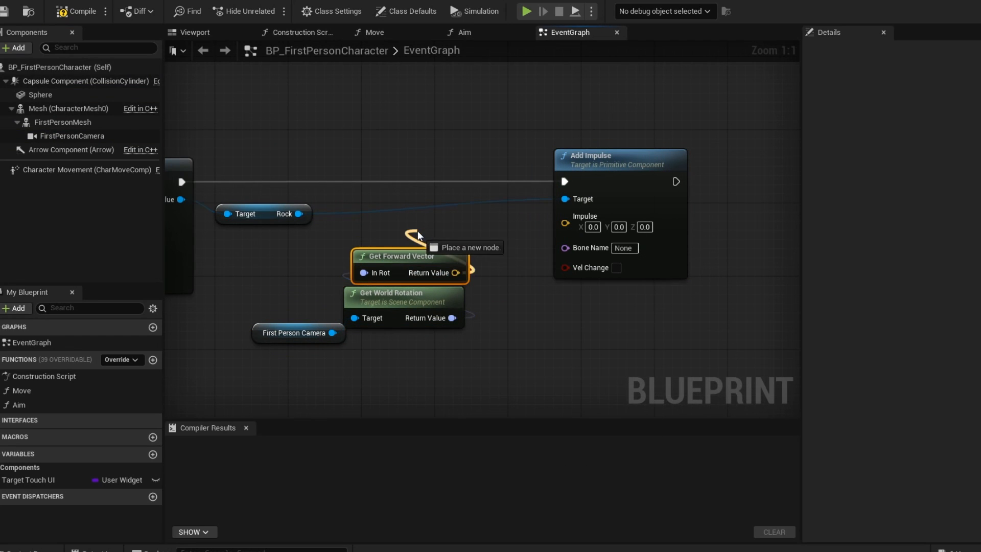
click(419, 235)
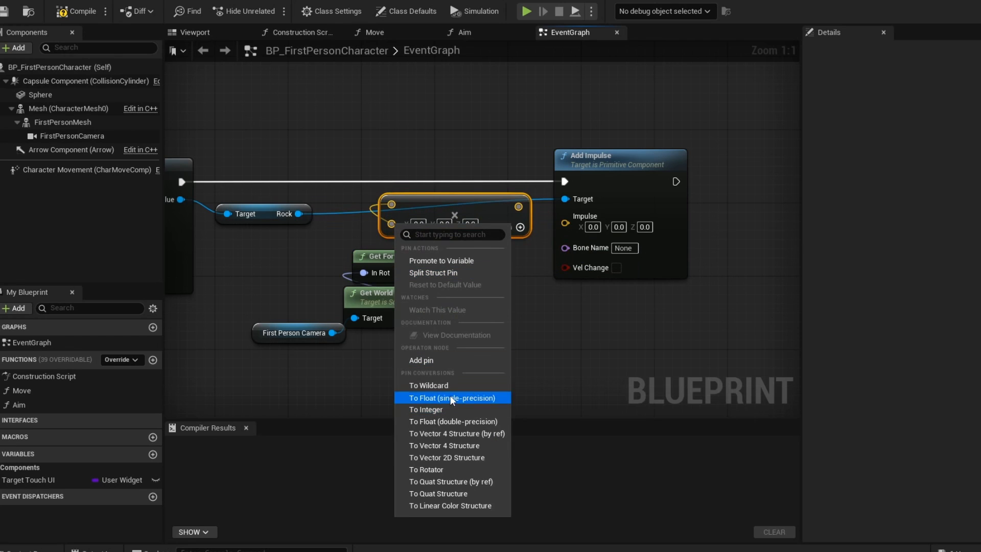
click(452, 398)
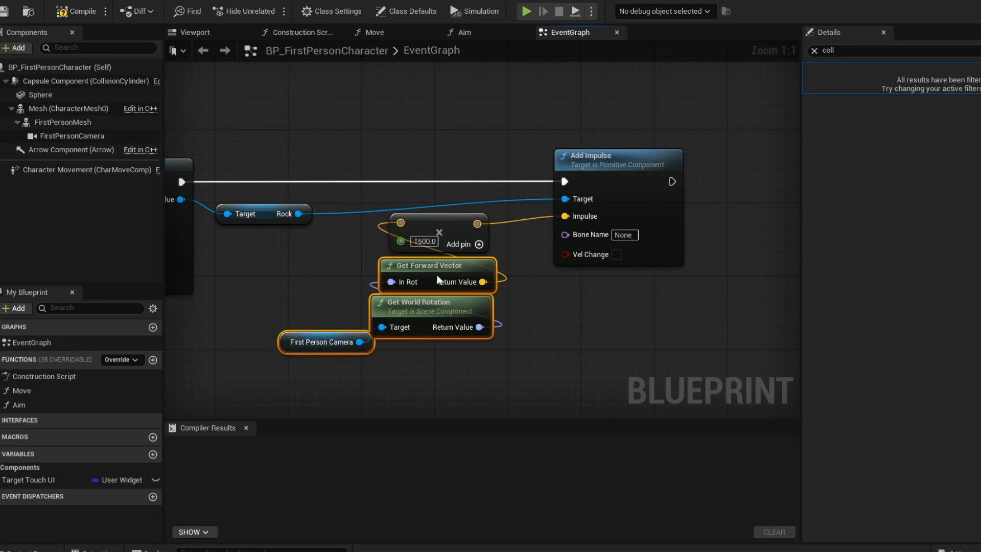
Play-test the level to try throwing the rock
click(527, 11)
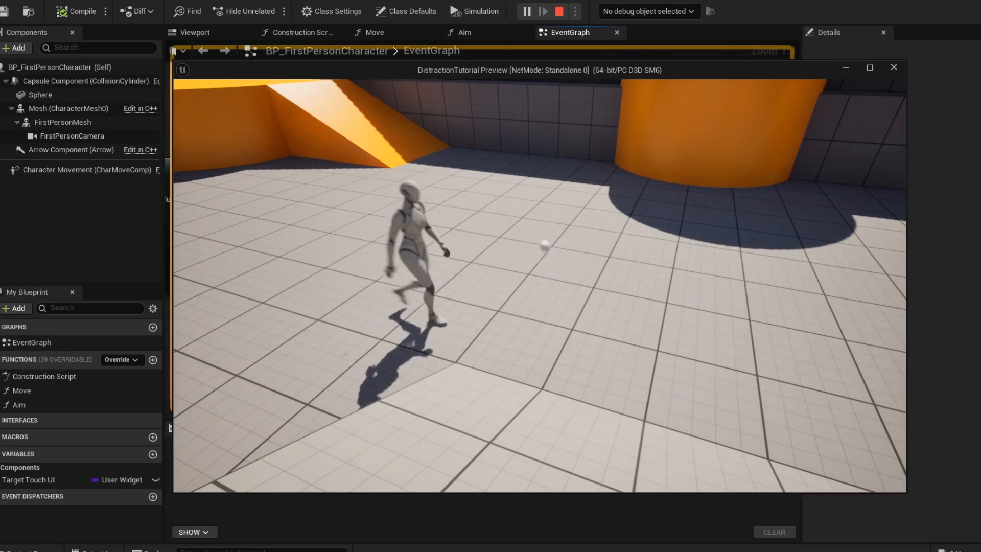